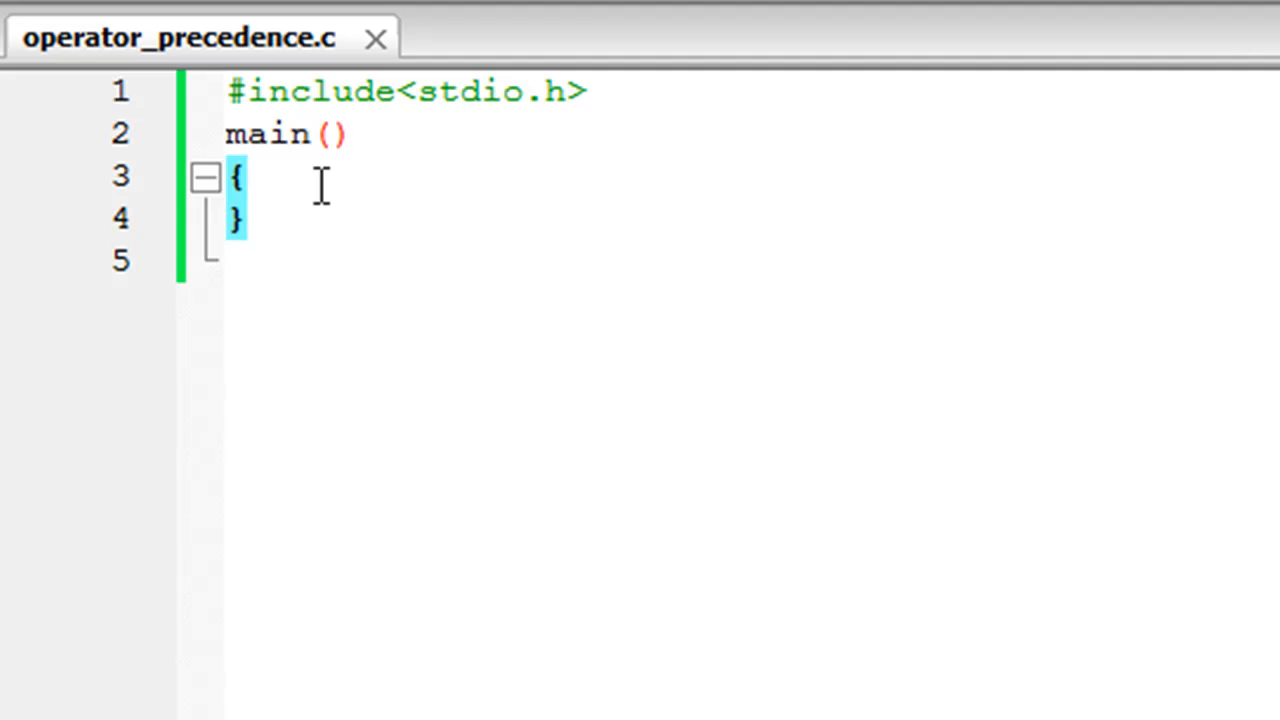
Step: Position the caret after the opening brace of main
left_click(244, 176)
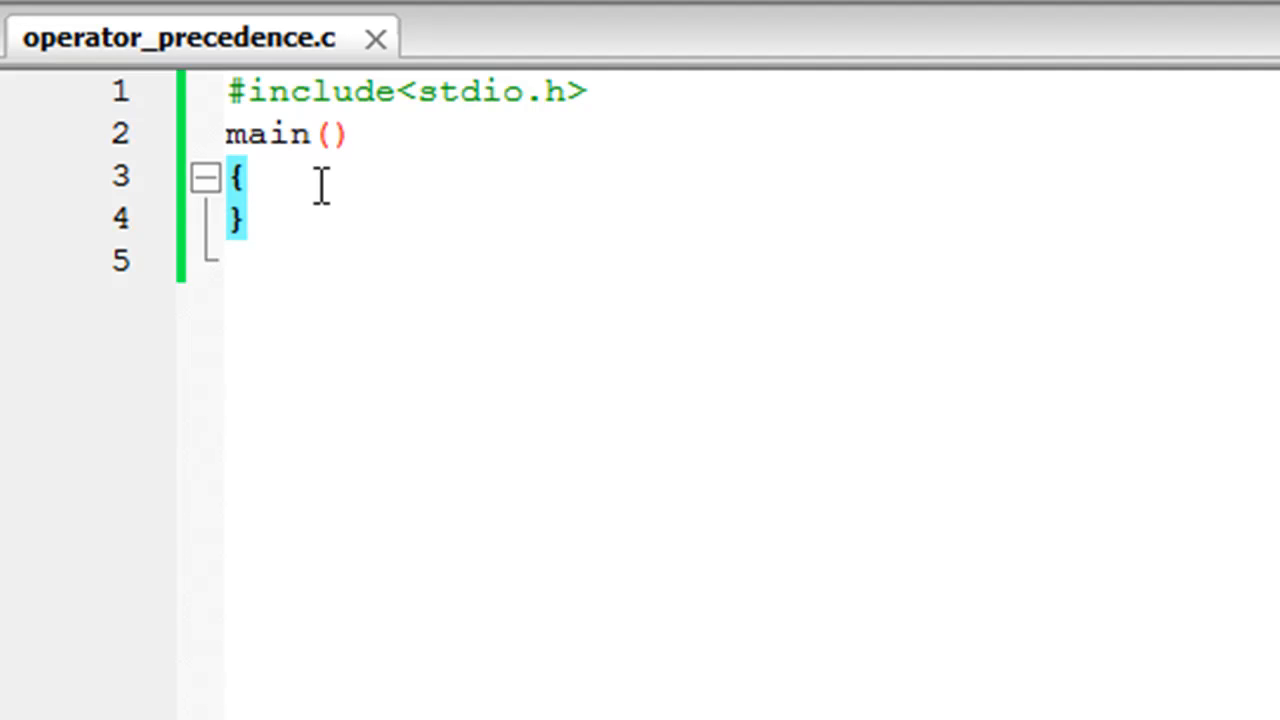
left_click(244, 176)
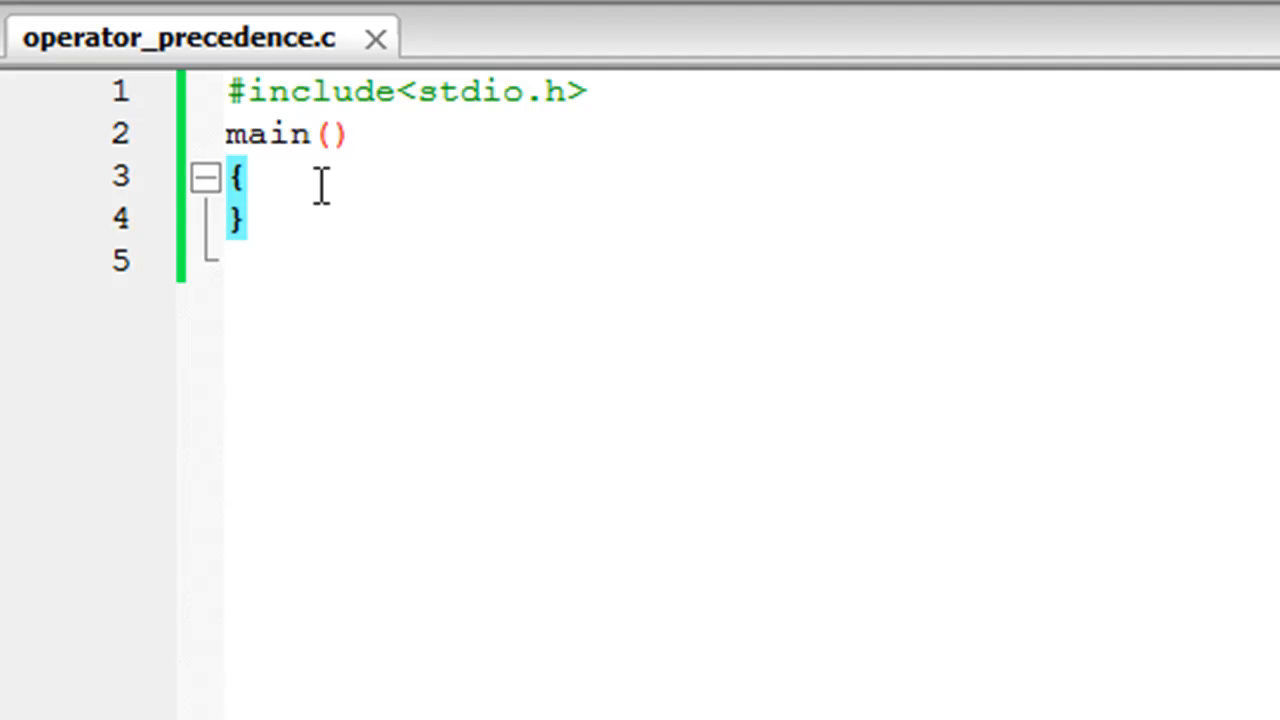
left_click(244, 176)
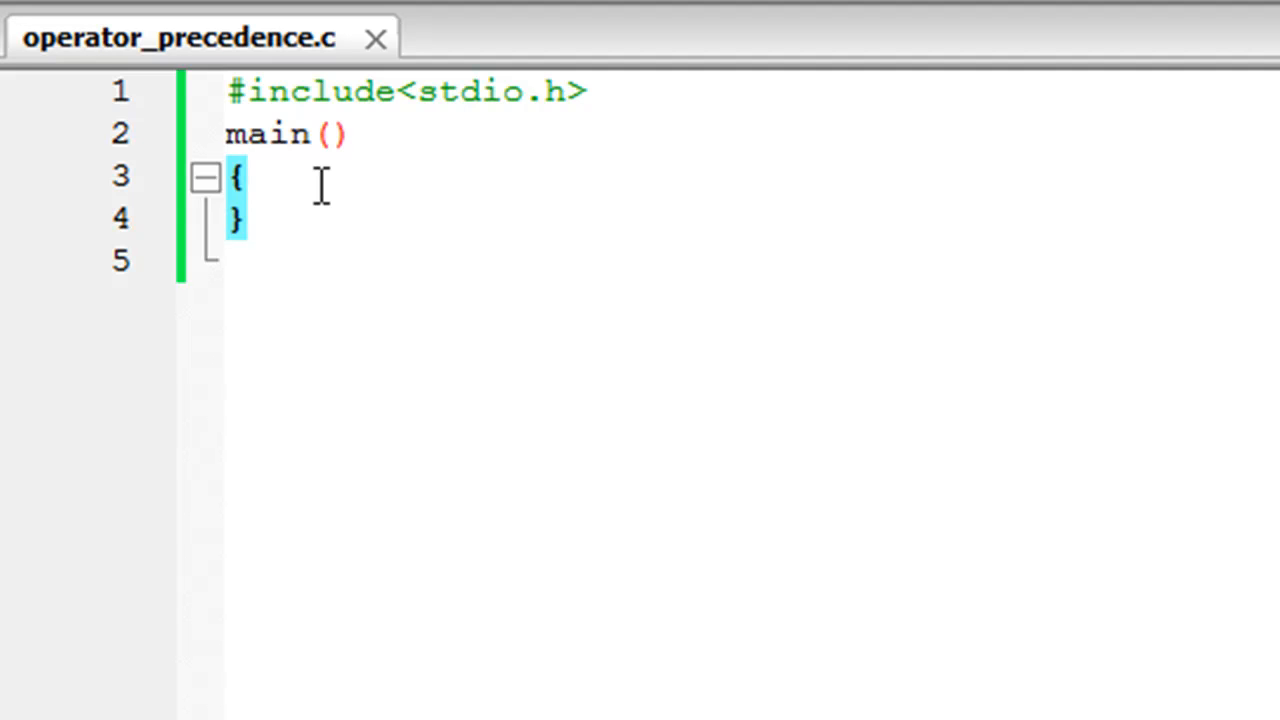
left_click(244, 176)
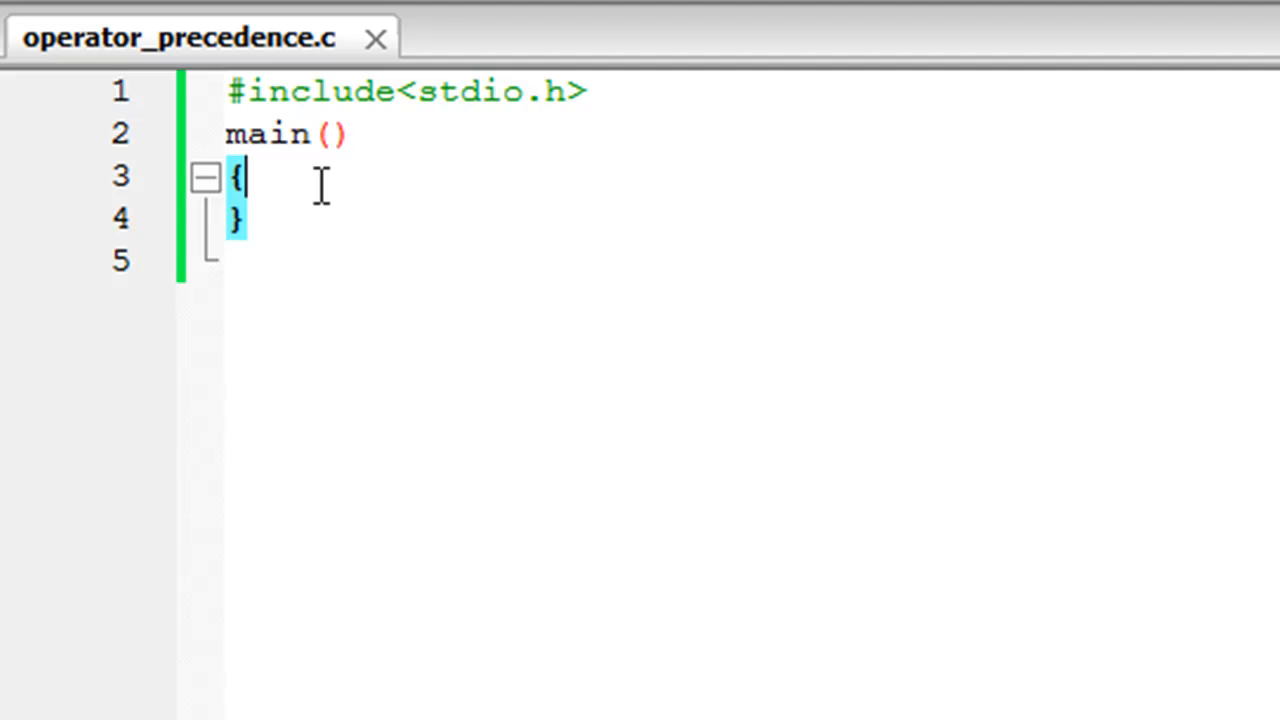
mouse_move(84, 80)
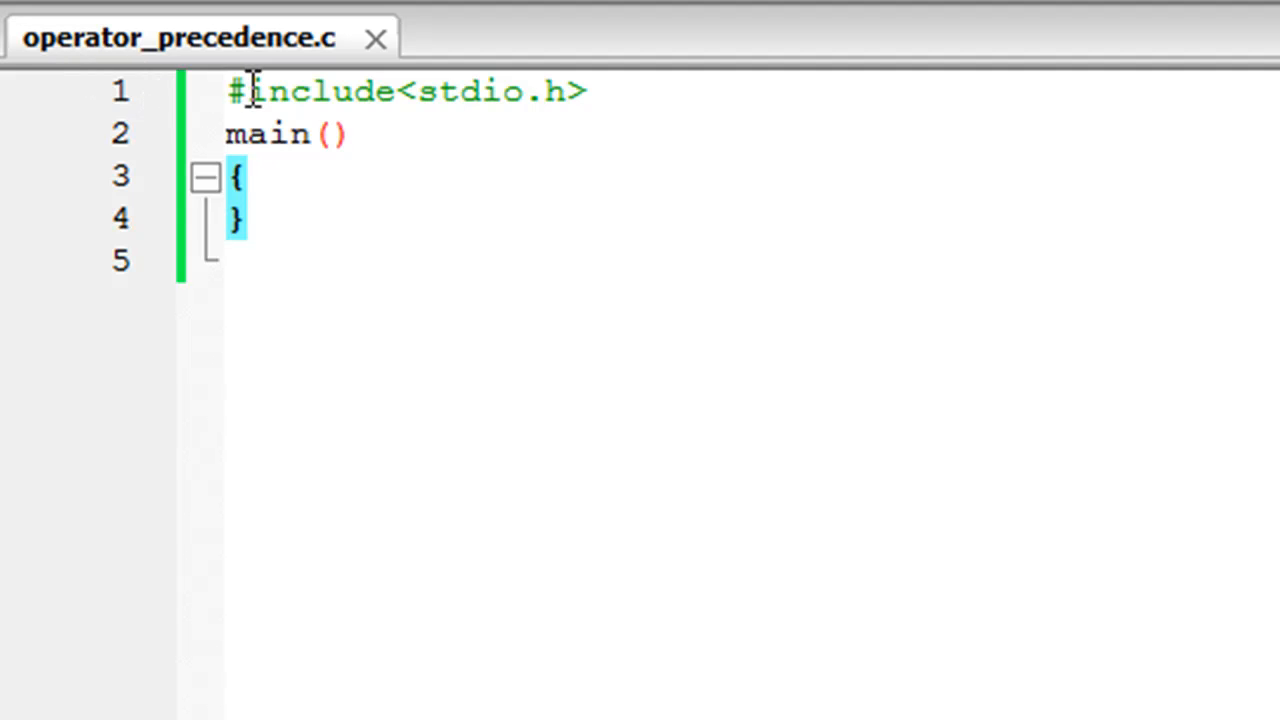
mouse_move(324, 136)
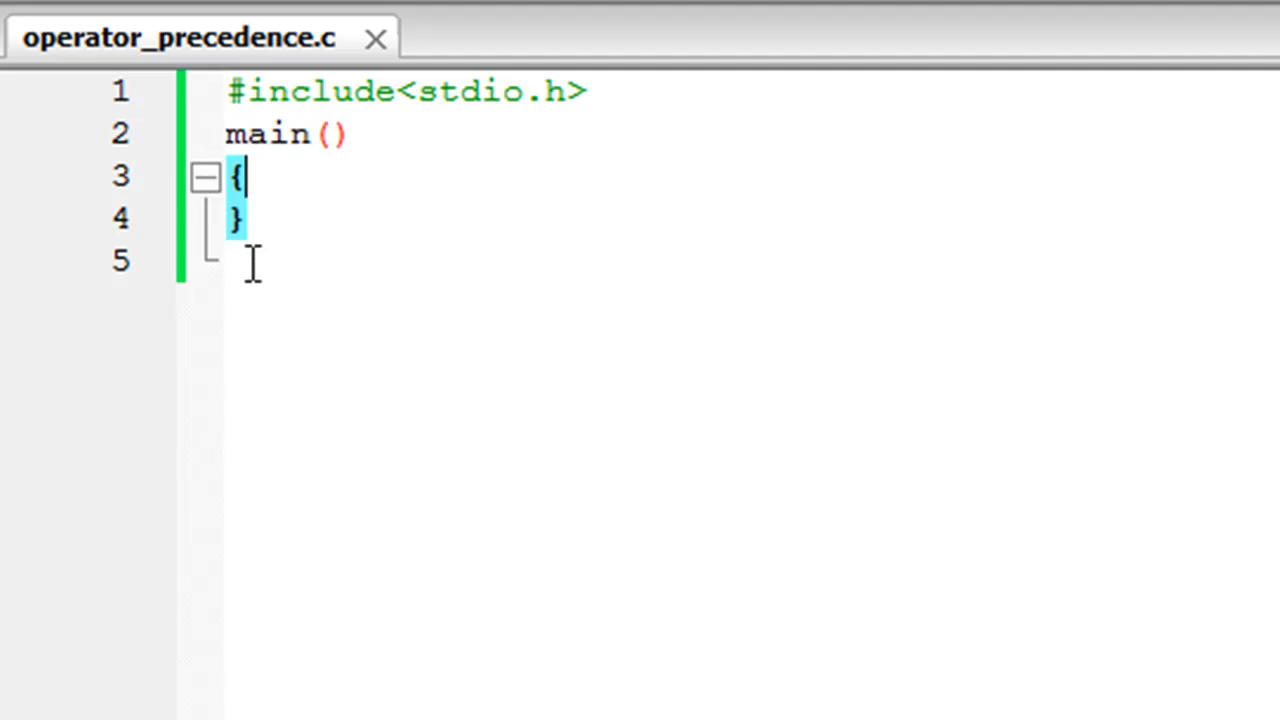
mouse_move(344, 190)
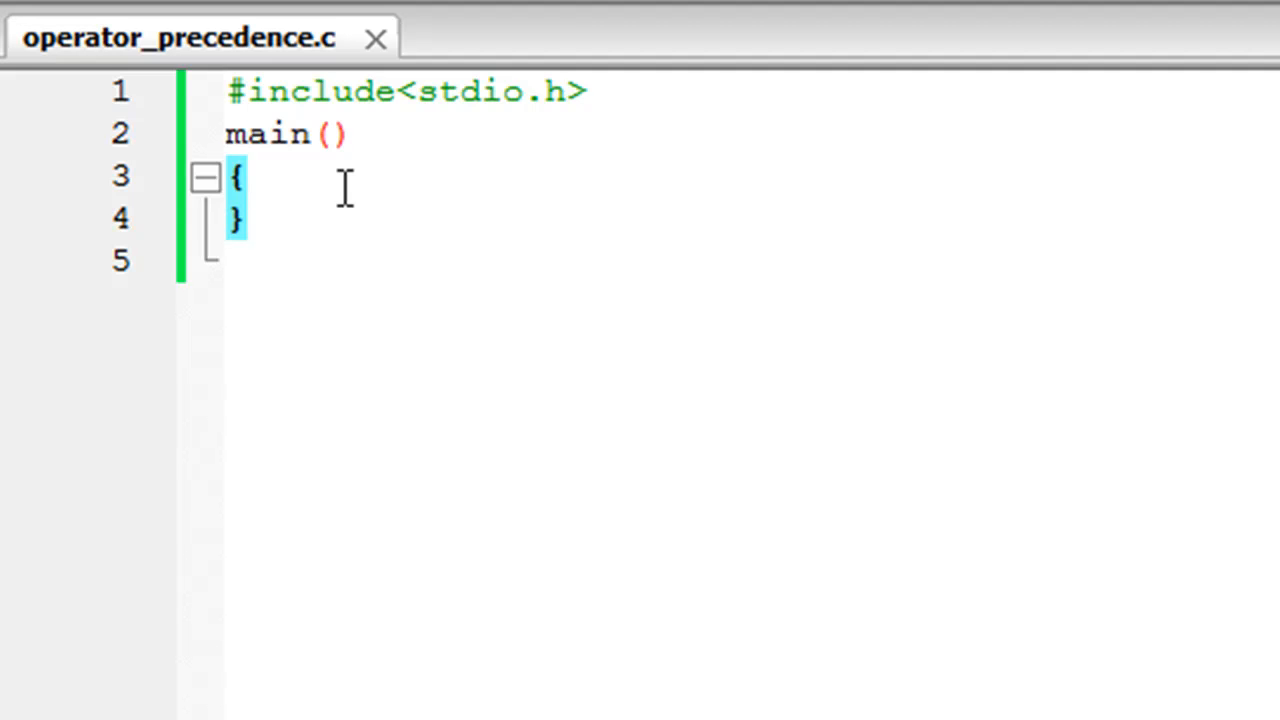
Step: Declare int a, b, c, d, e; on a new line inside main
key("Return")
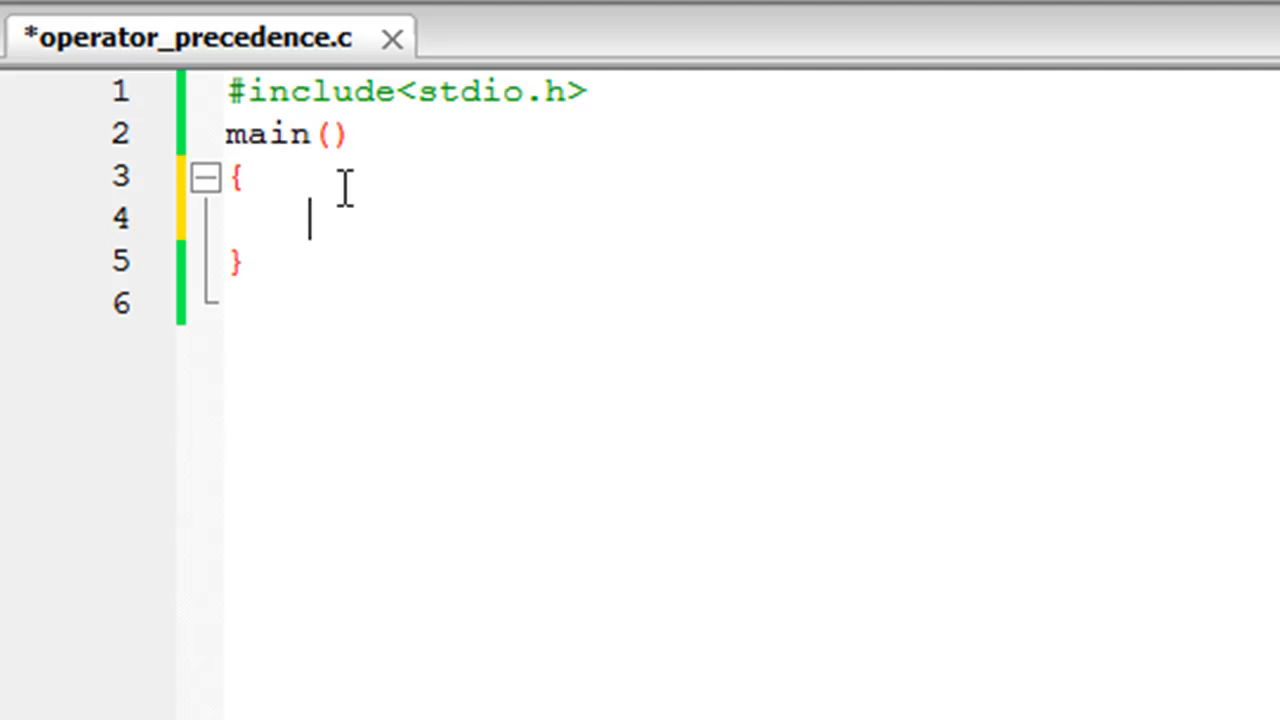
type("int")
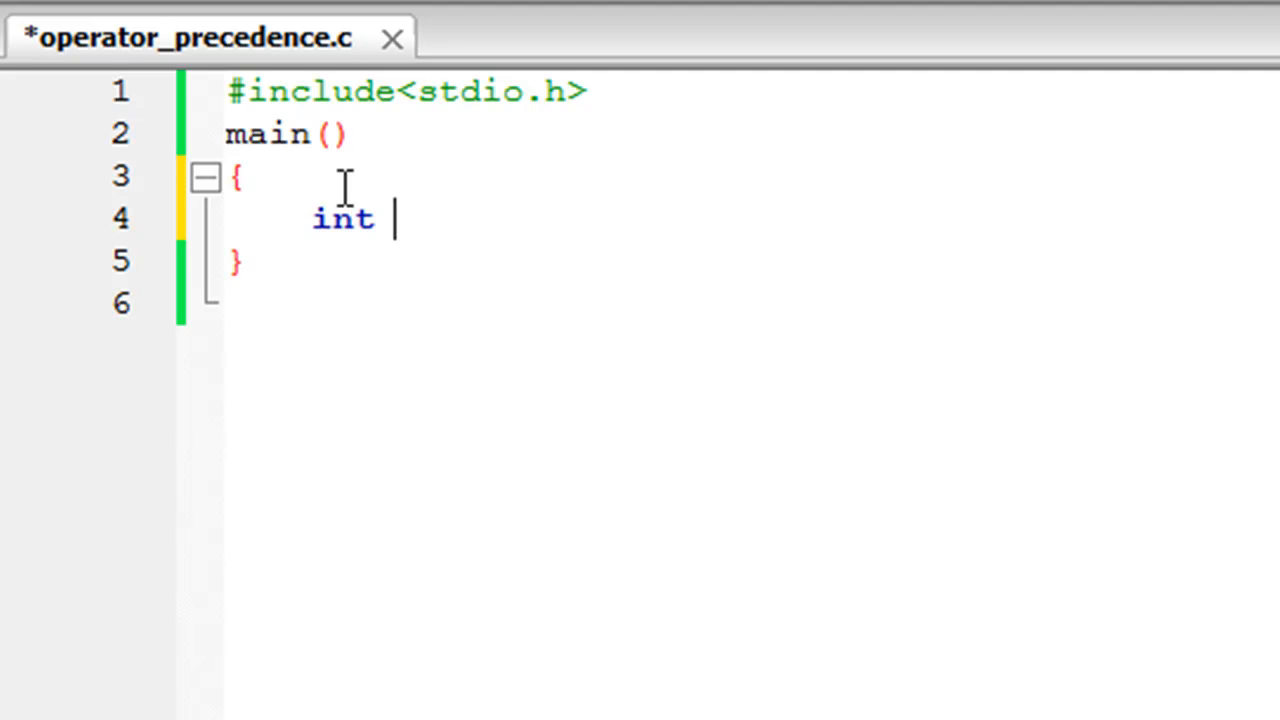
type("a, b,")
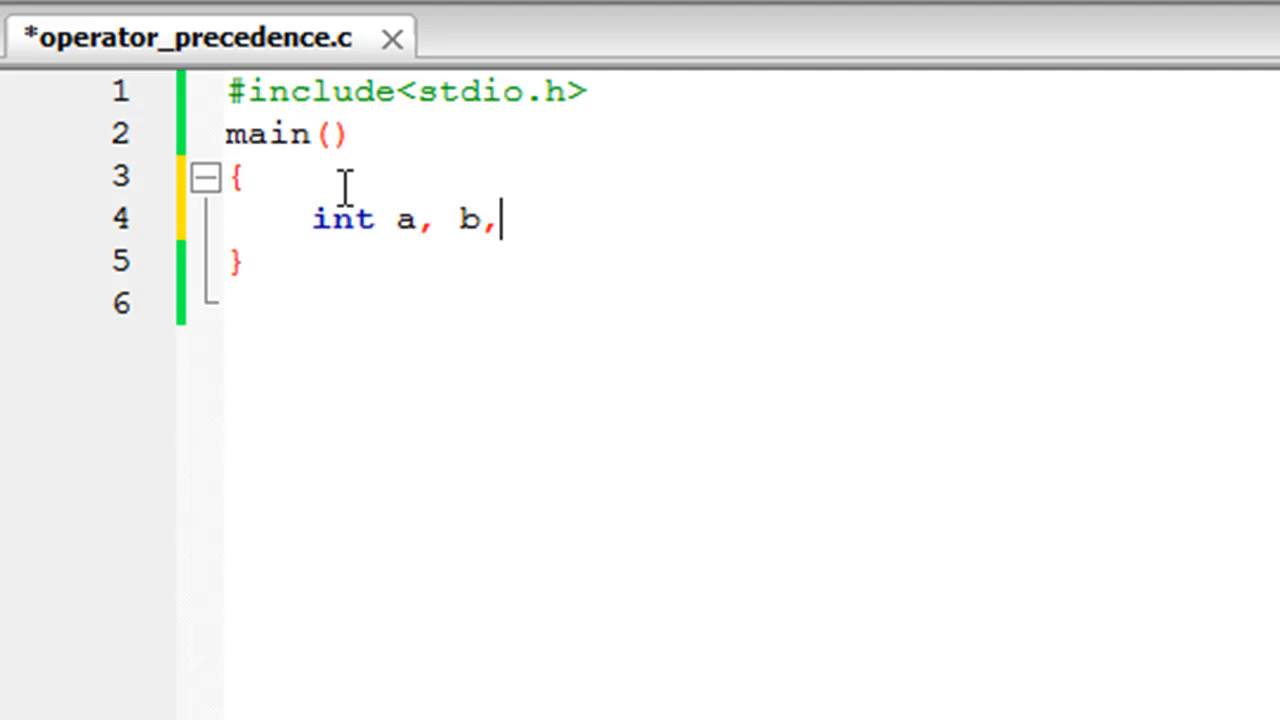
type("c, d,")
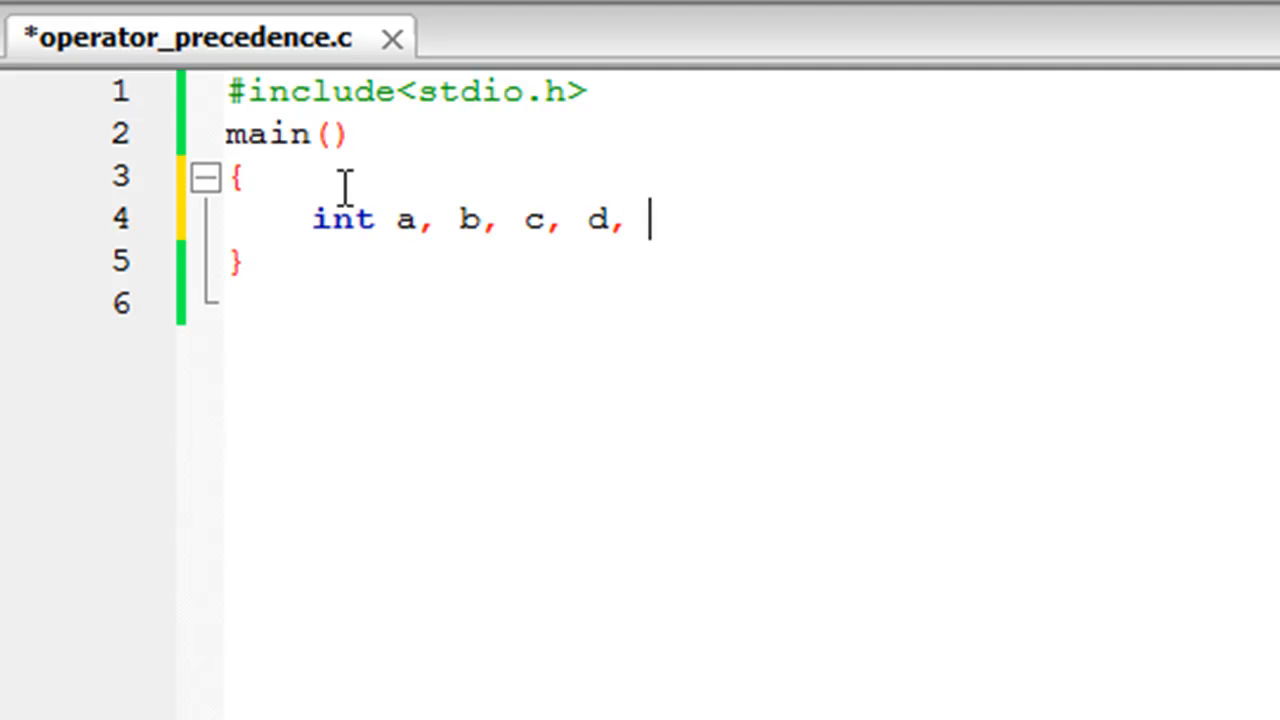
type("e;")
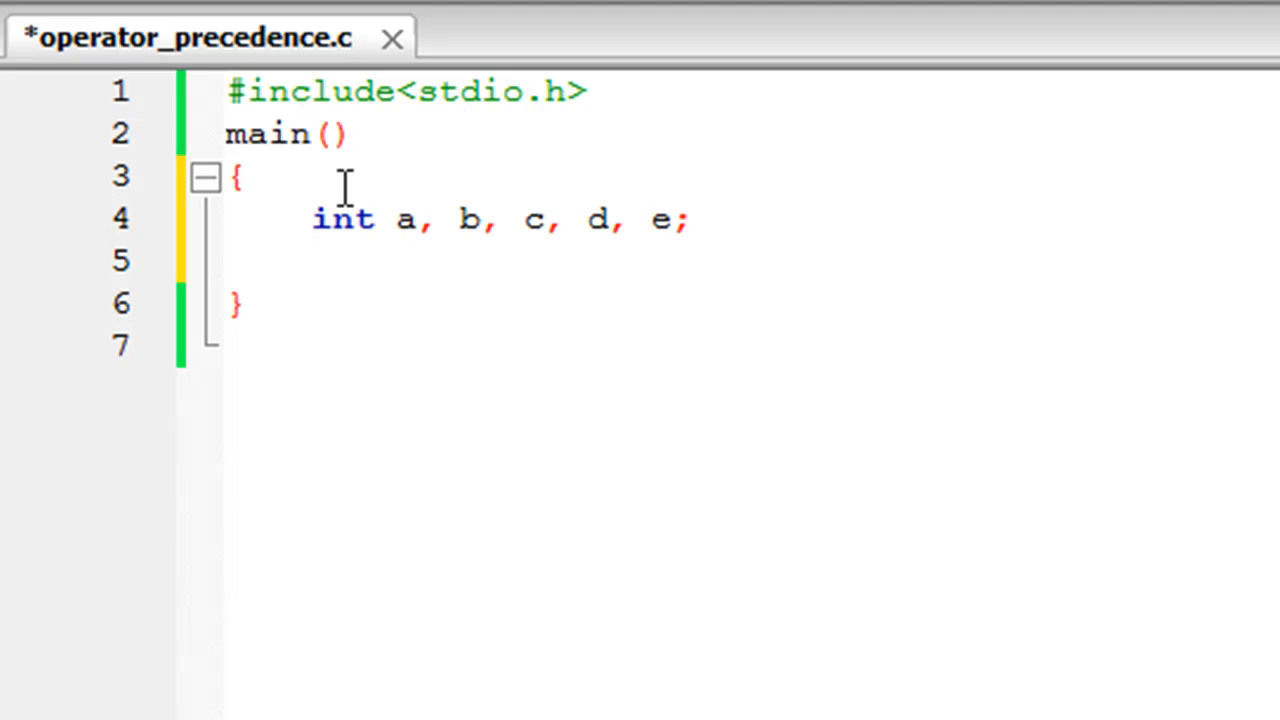
left_click(310, 260)
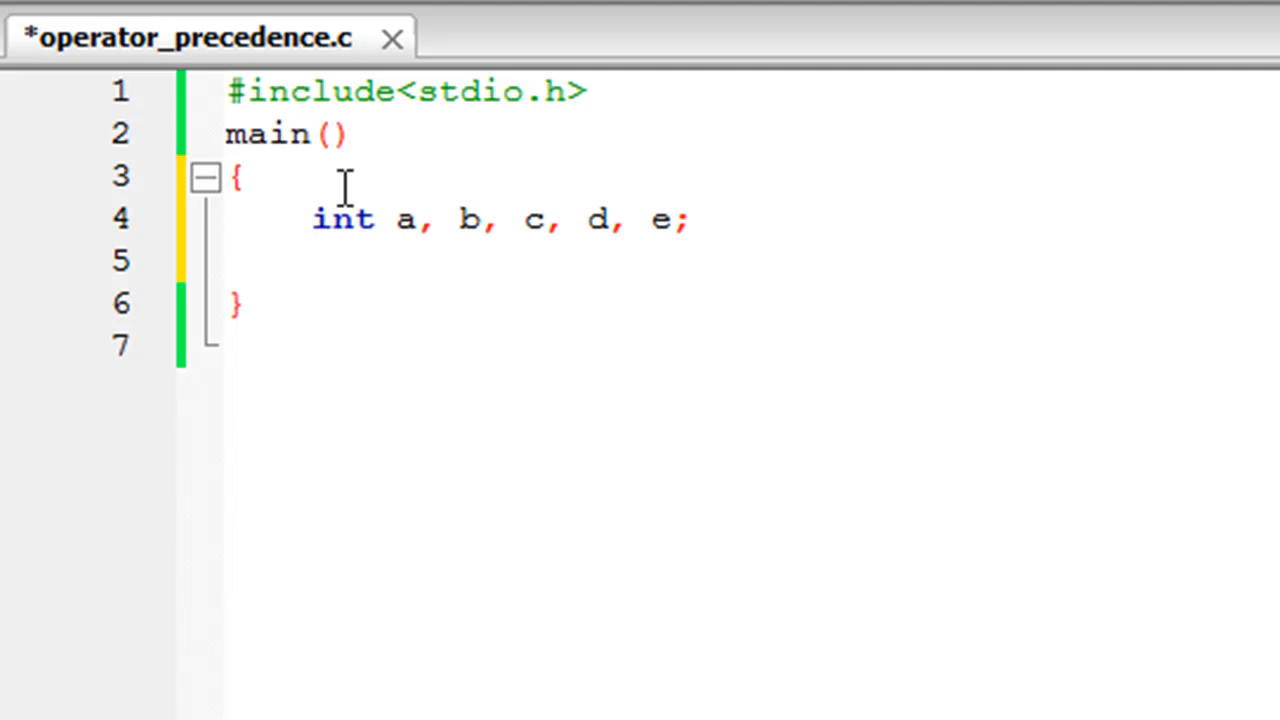
Step: Write the assignments a=10; b=5; c=5; d=10; below the declaration
left_click(310, 260)
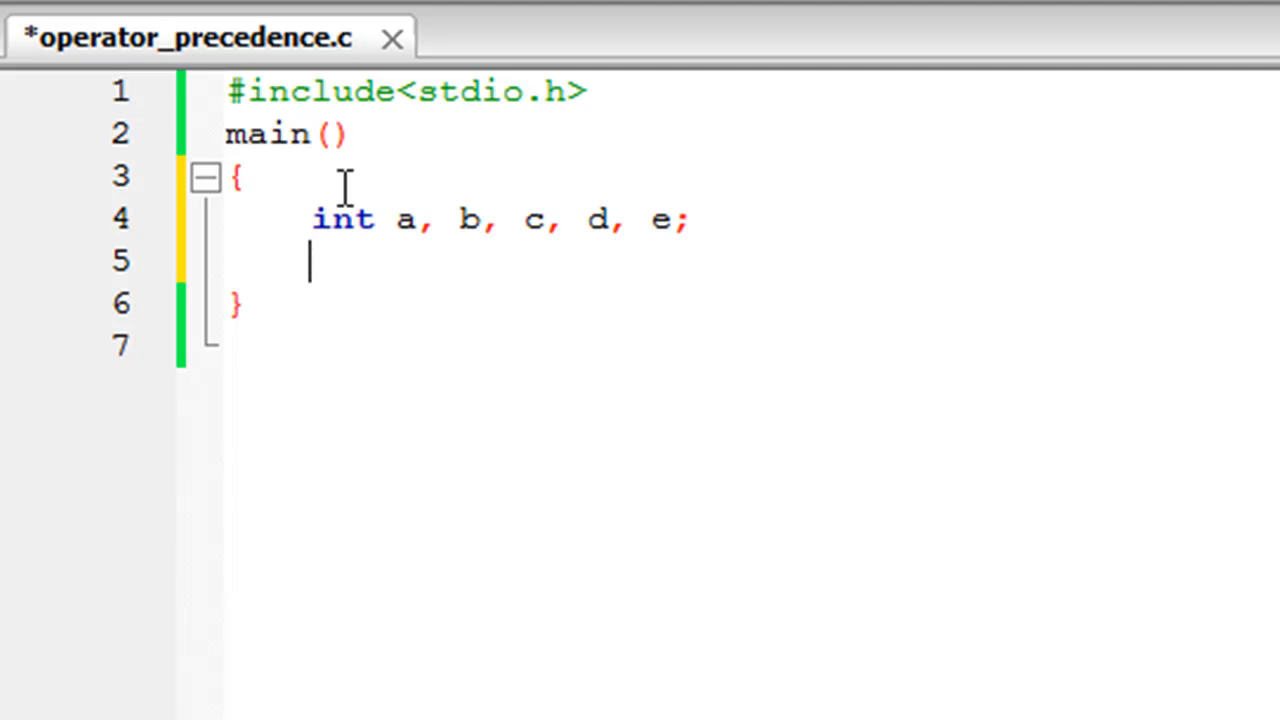
type("a")
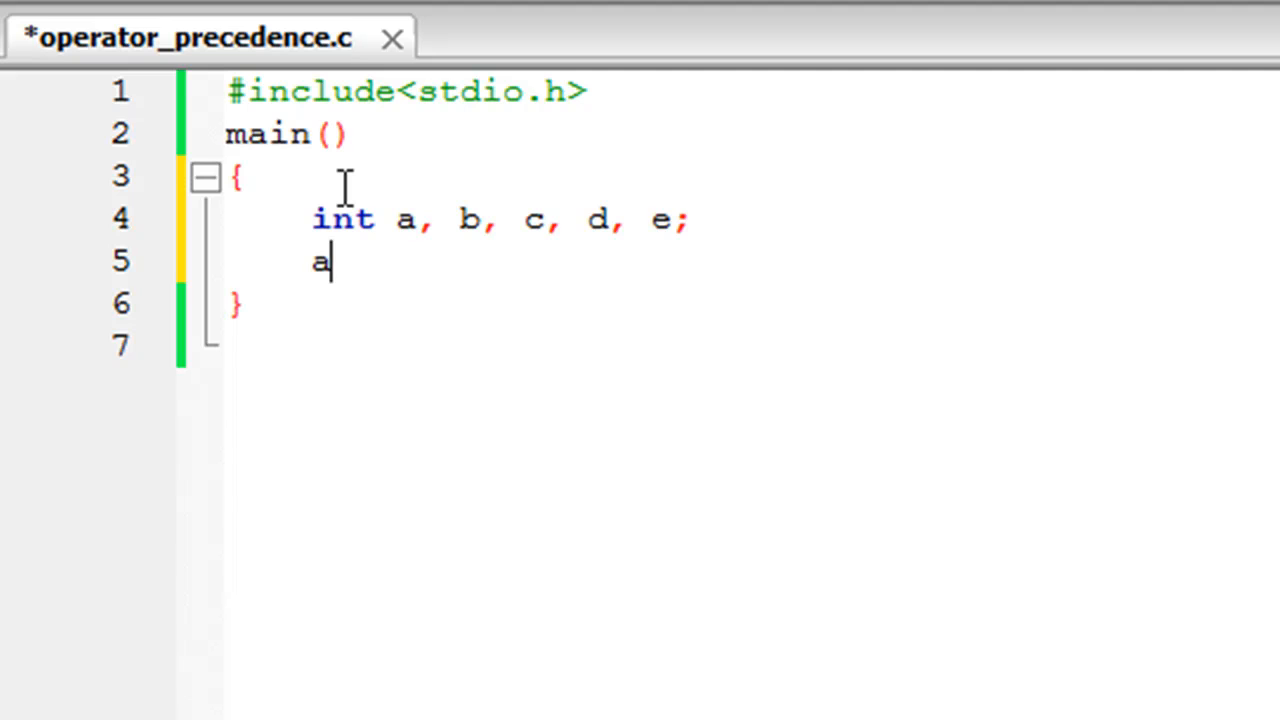
type("=")
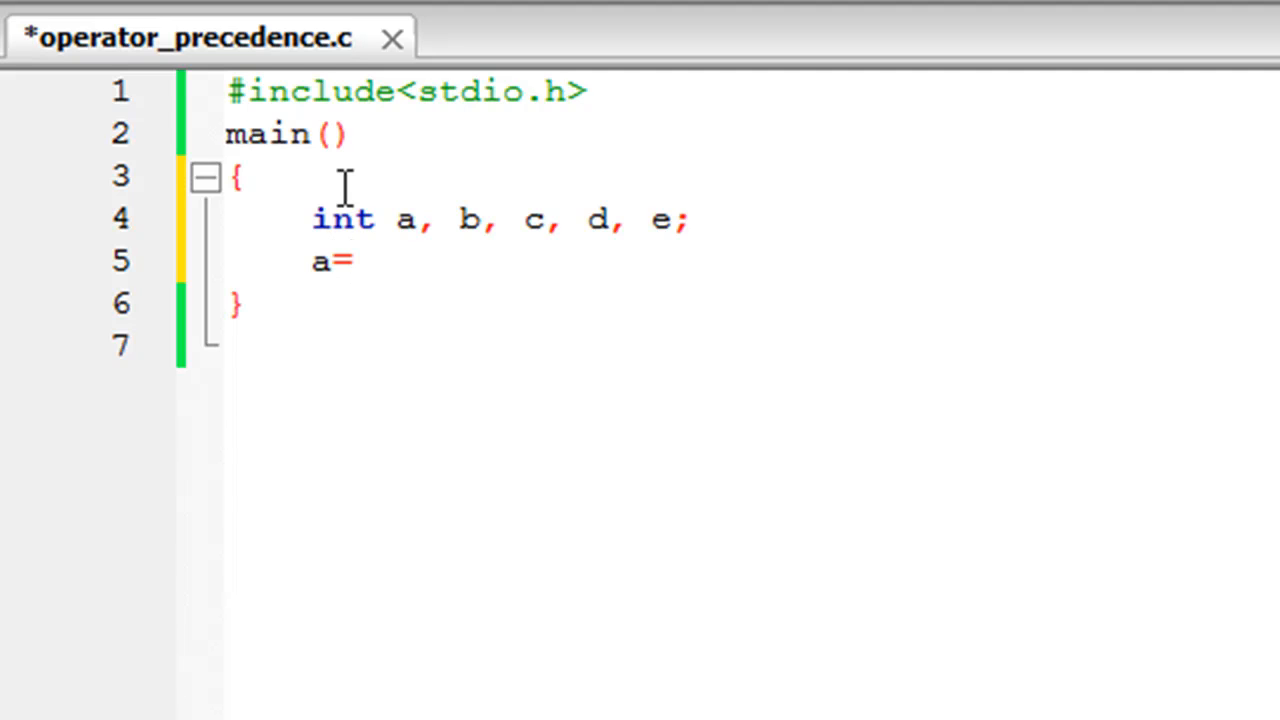
type("10; b")
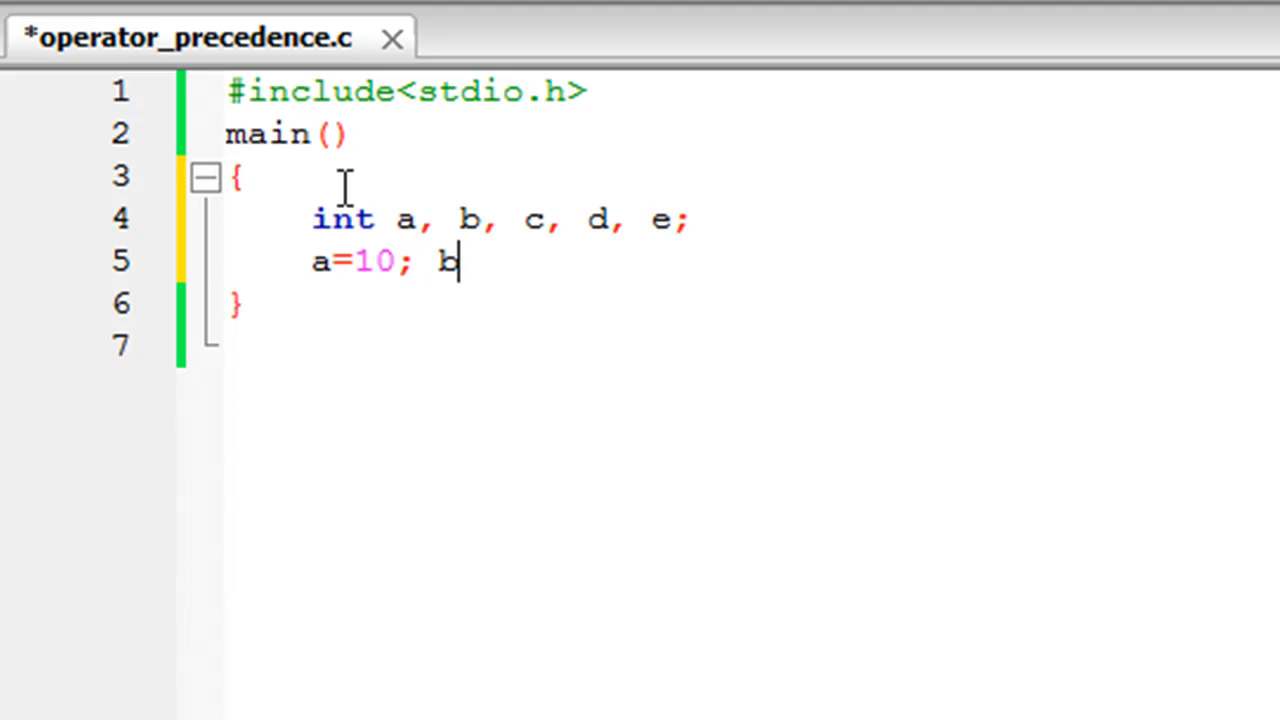
type("=5")
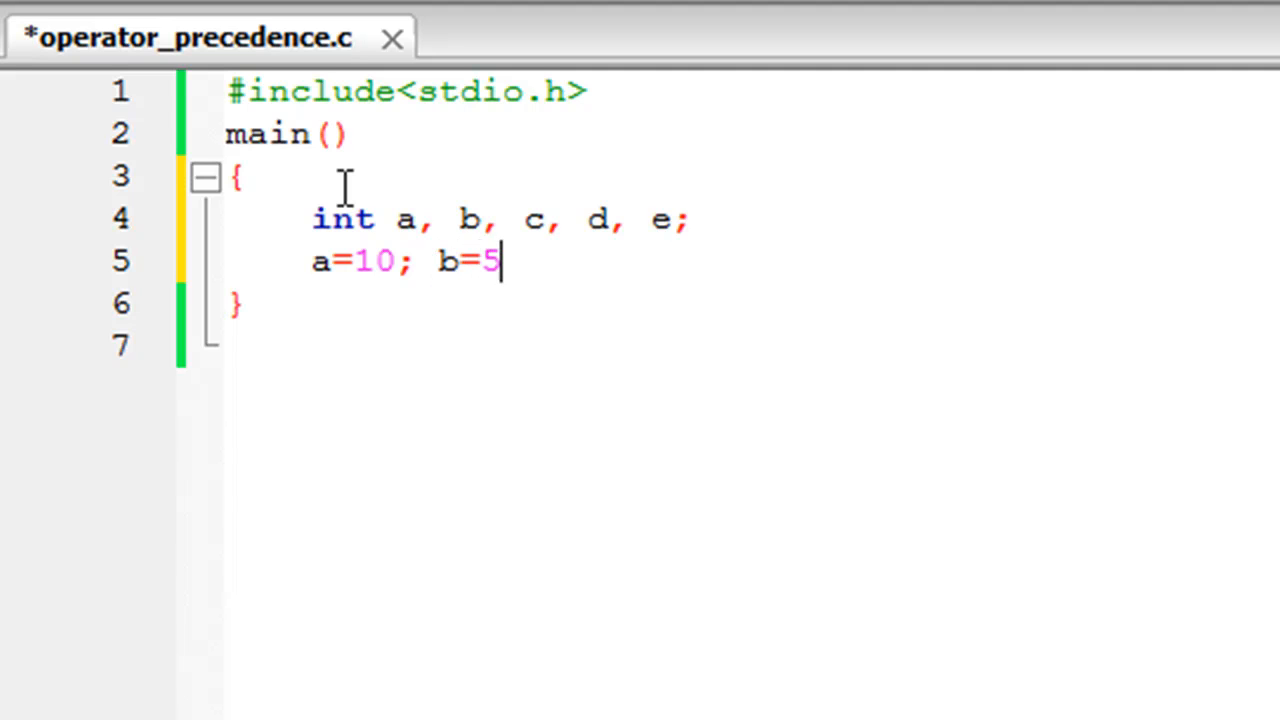
type(";")
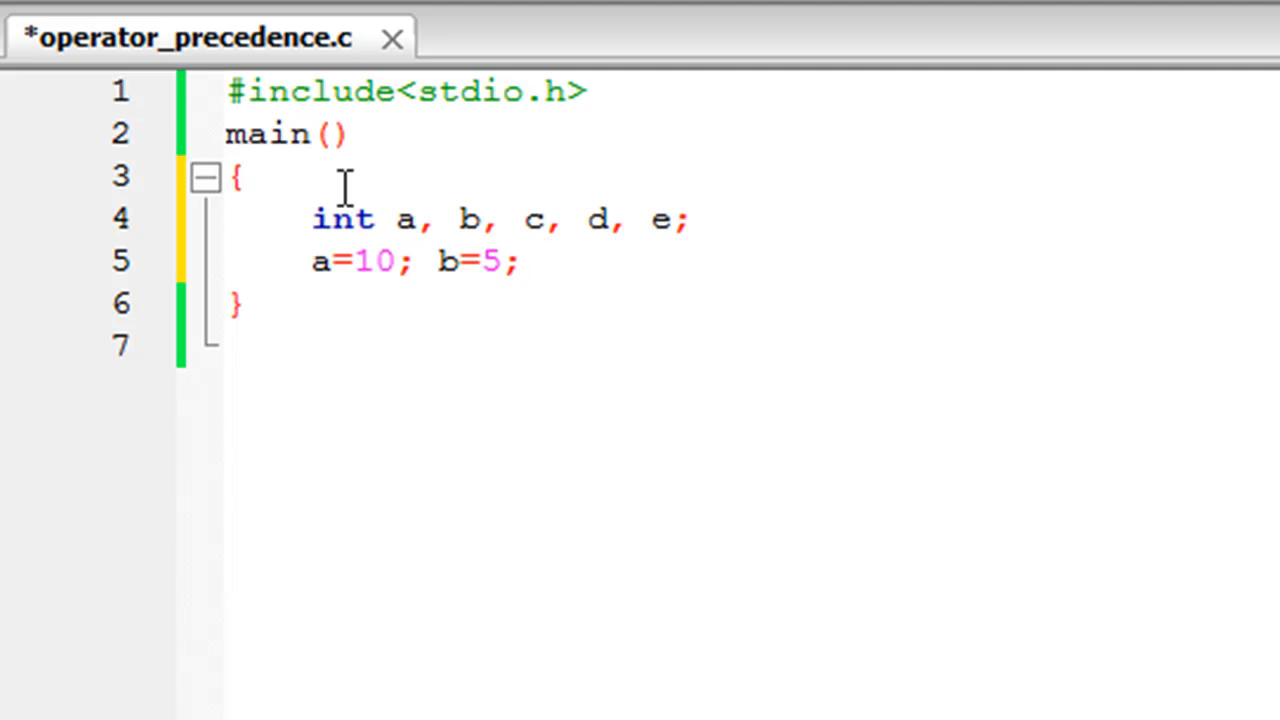
type("c=")
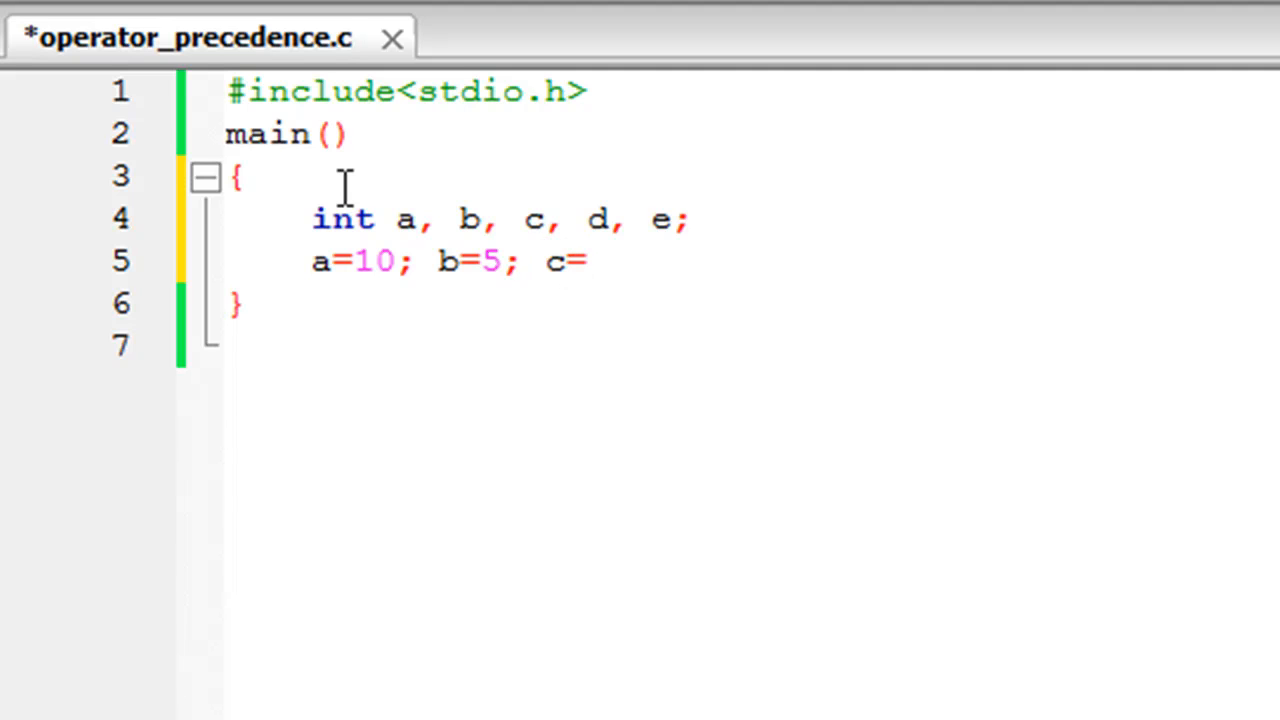
type("5")
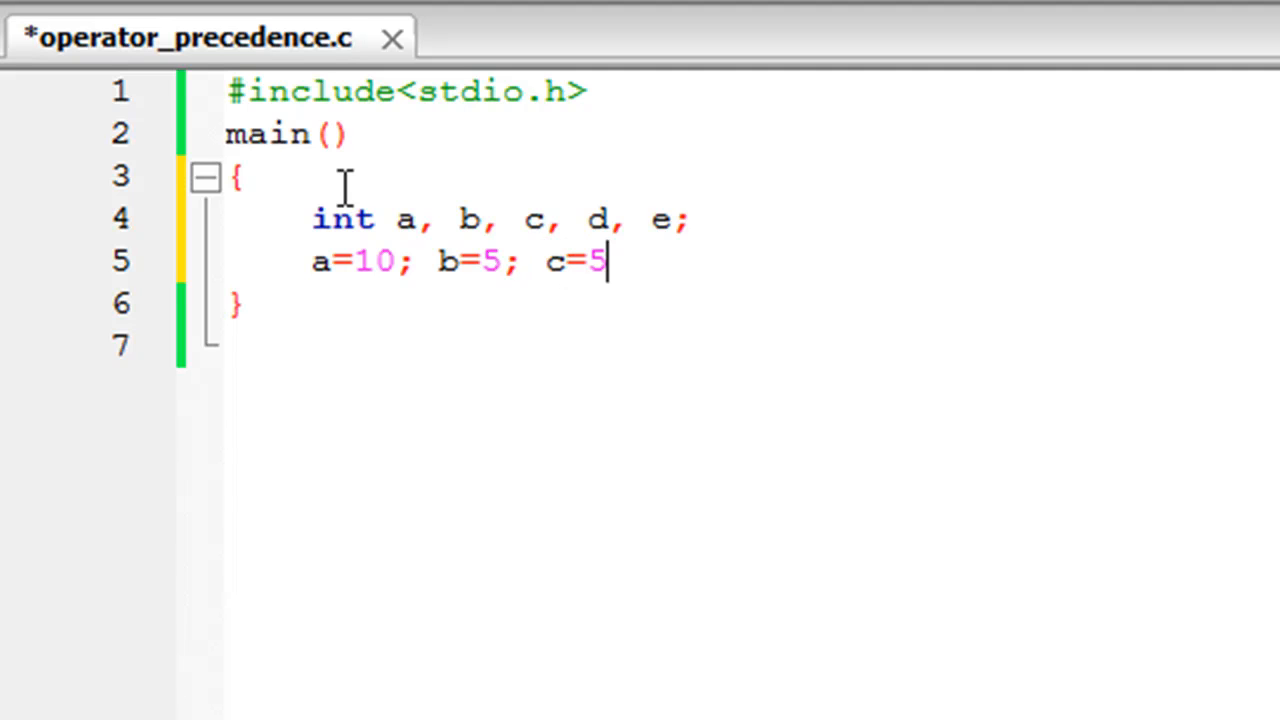
type("; d")
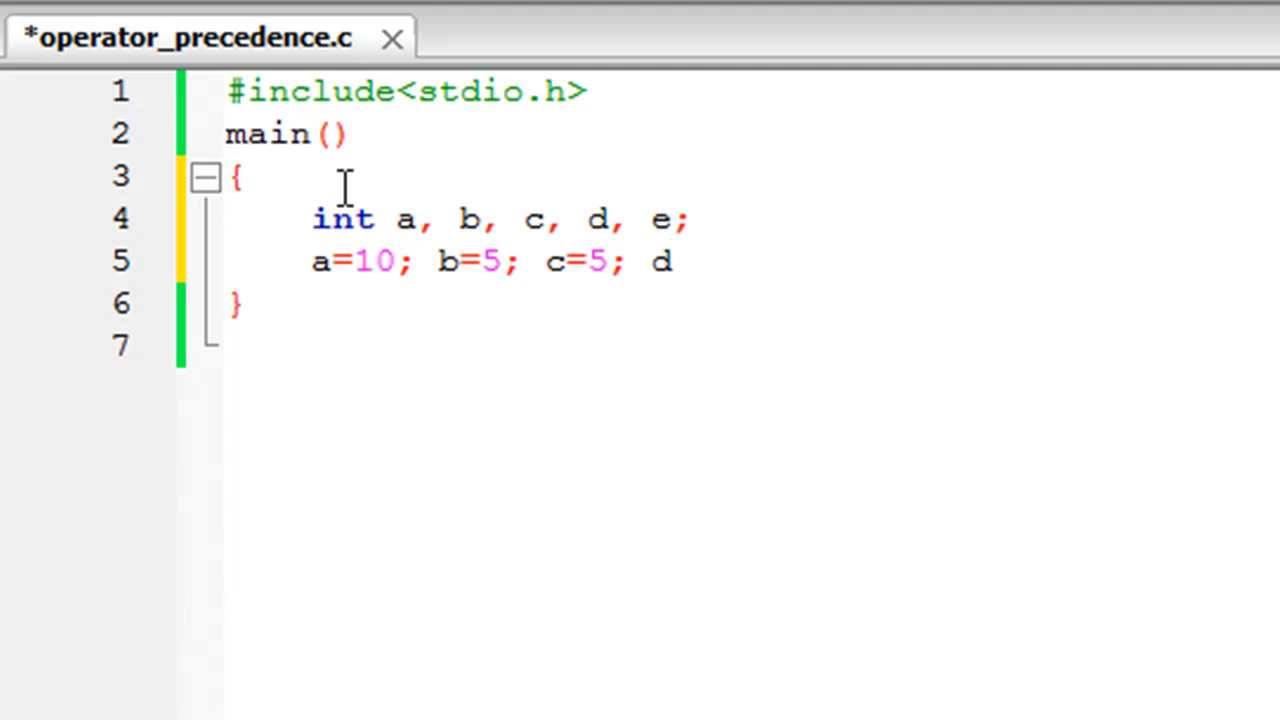
type("=1")
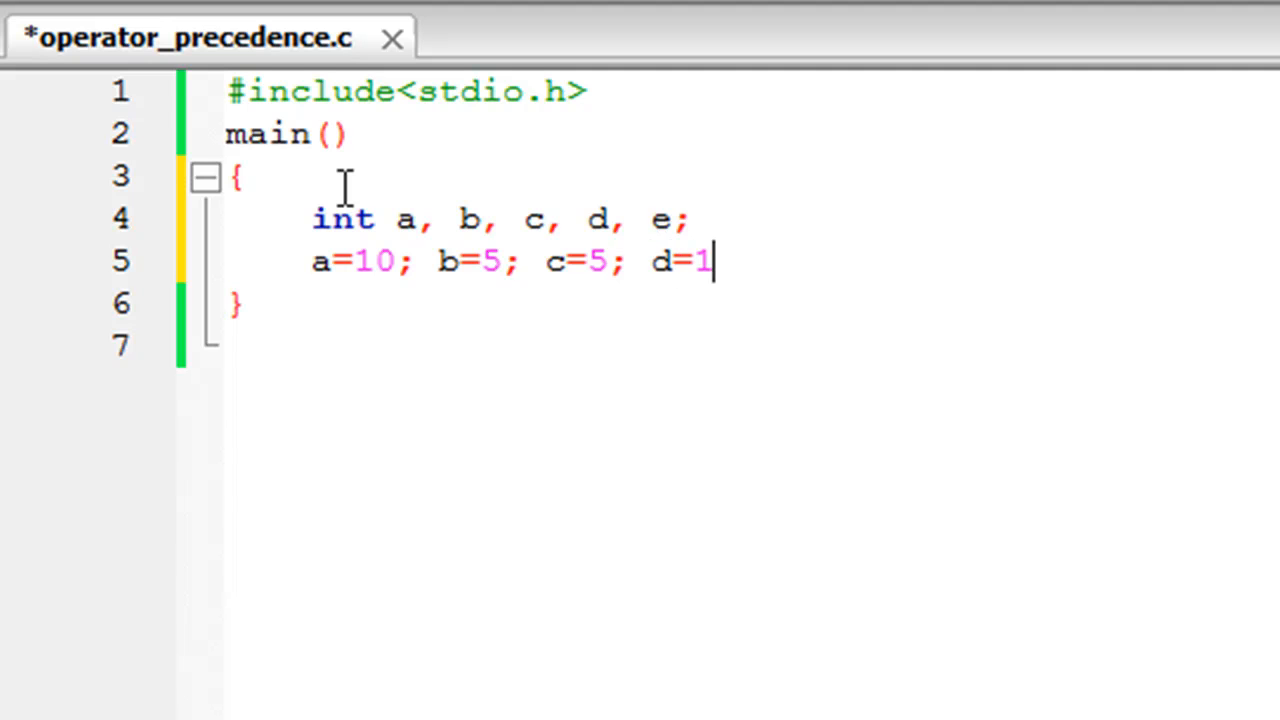
type("0;")
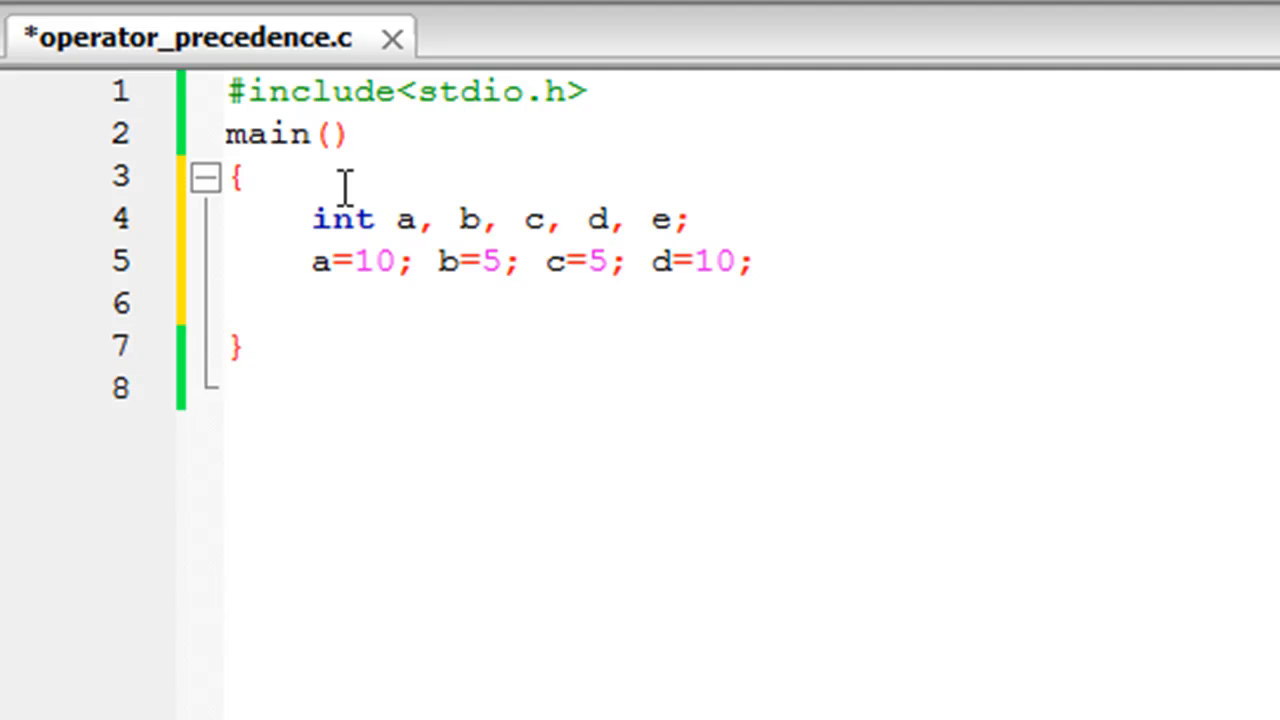
Step: Write the statement e=a/b+c*d; on line 6
left_click(310, 304)
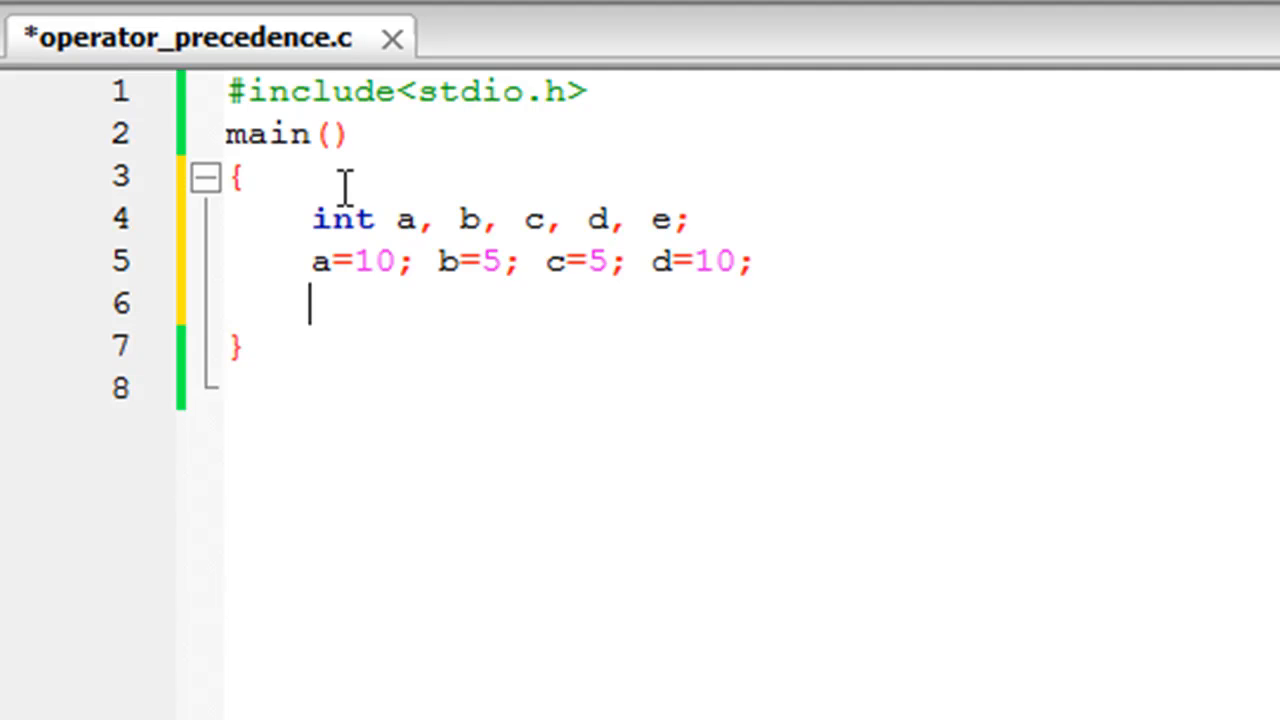
type("a/b+")
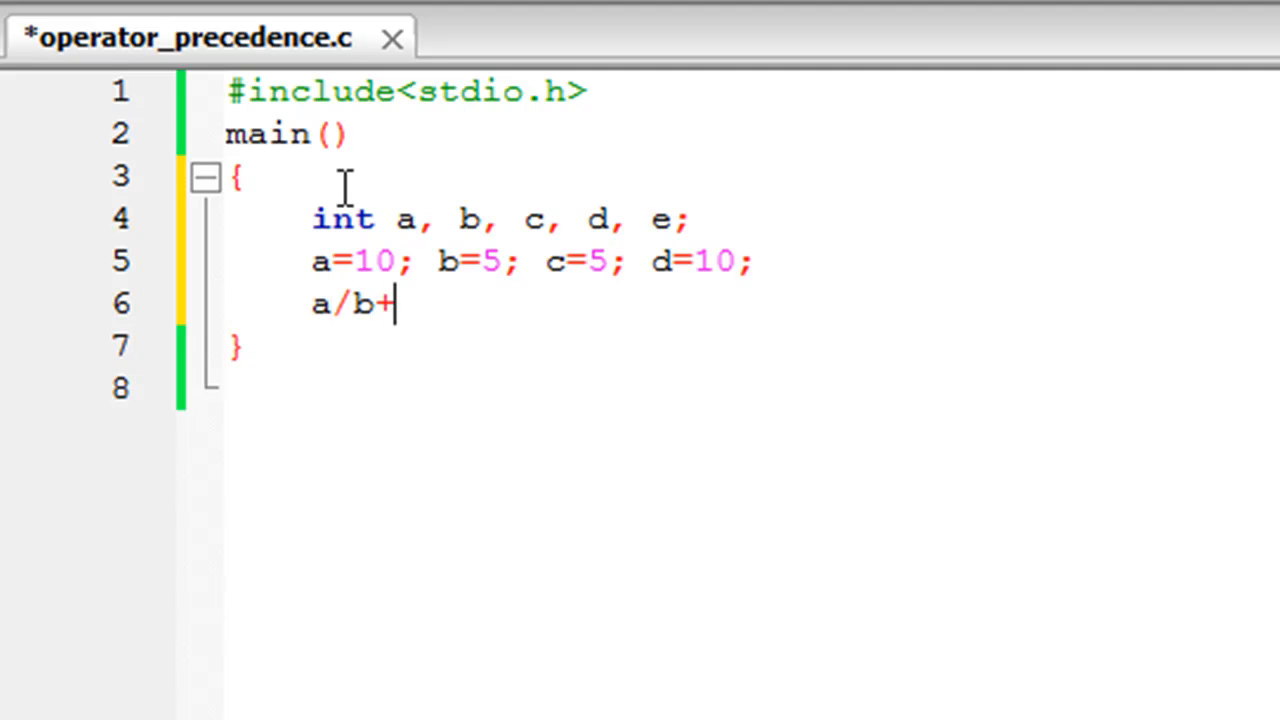
type("c*")
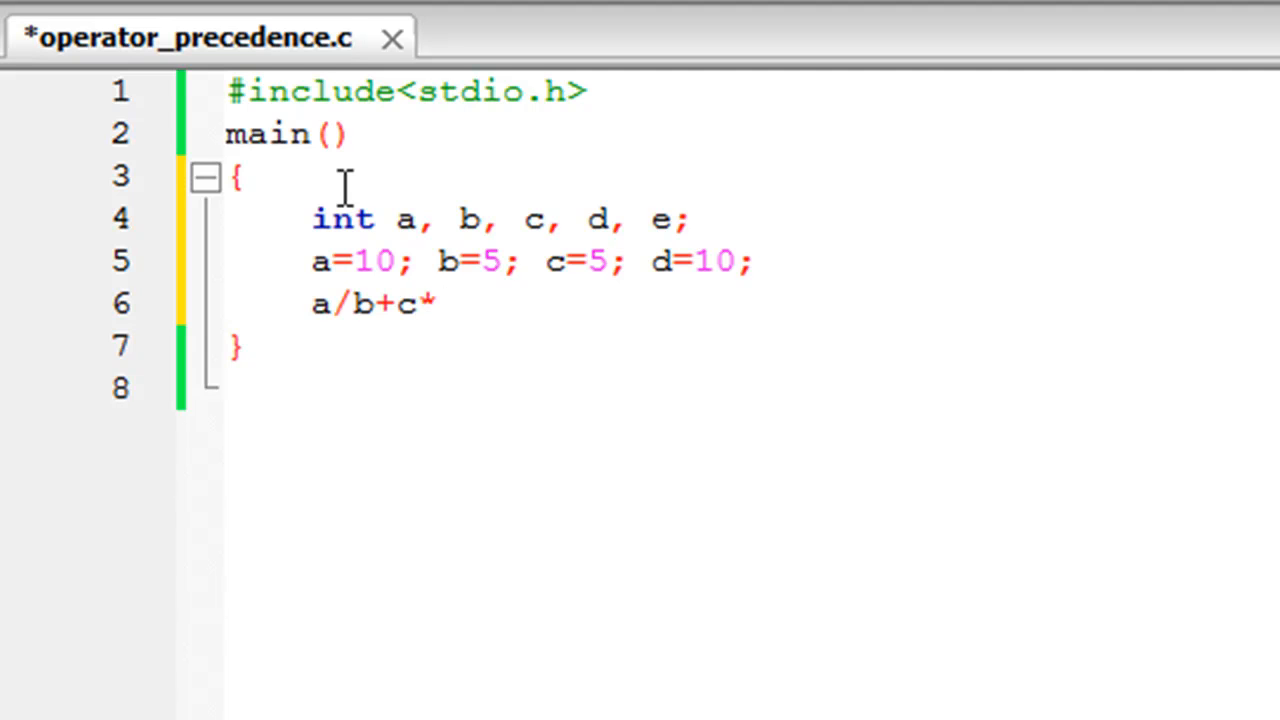
type("d;")
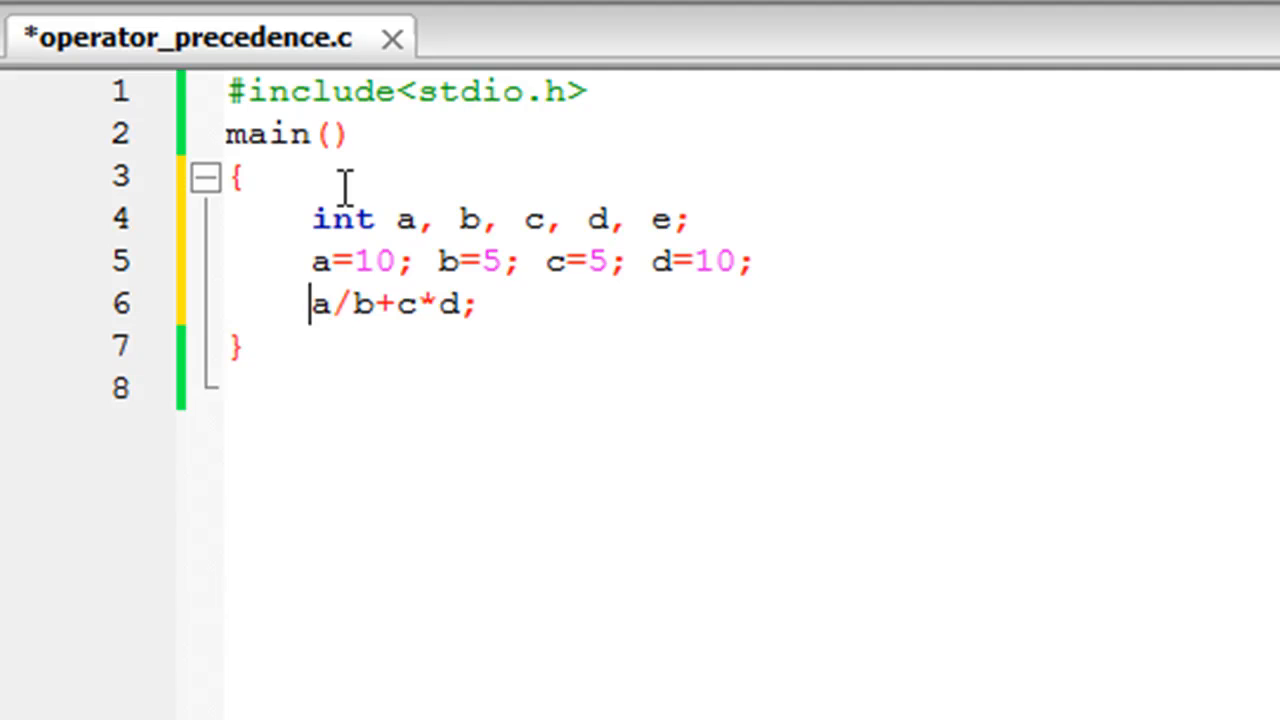
type("e")
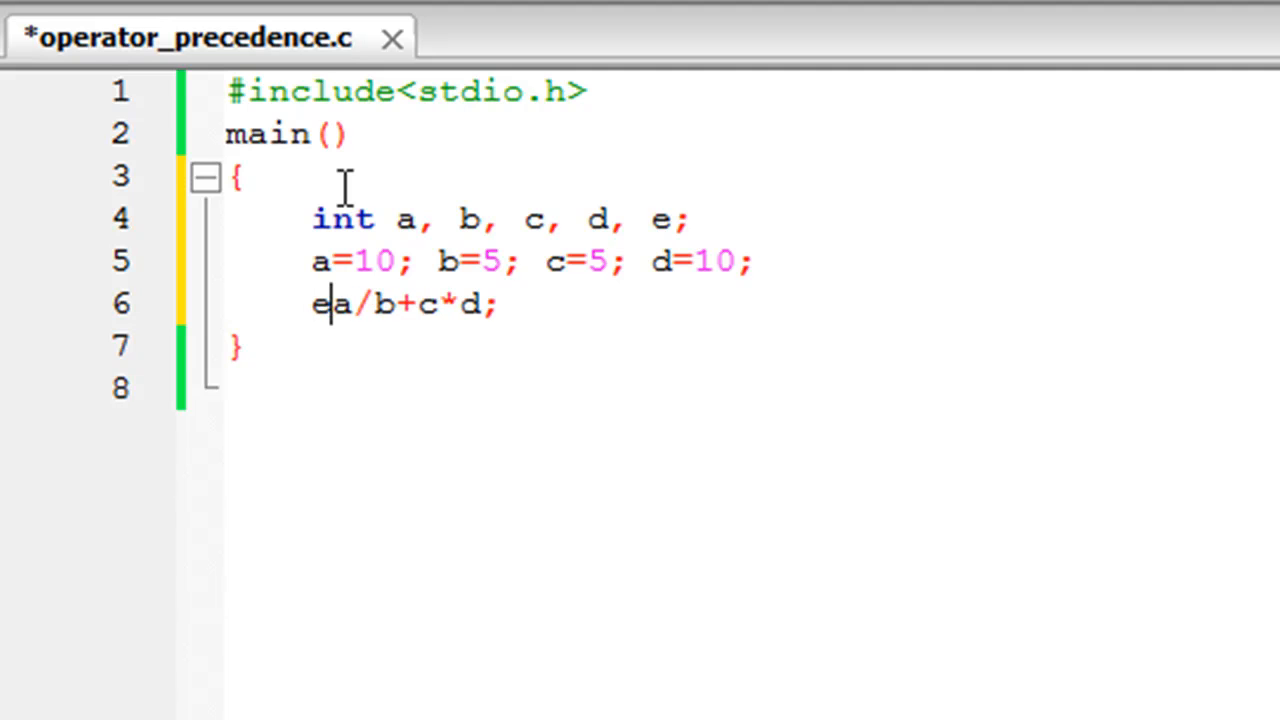
type("=")
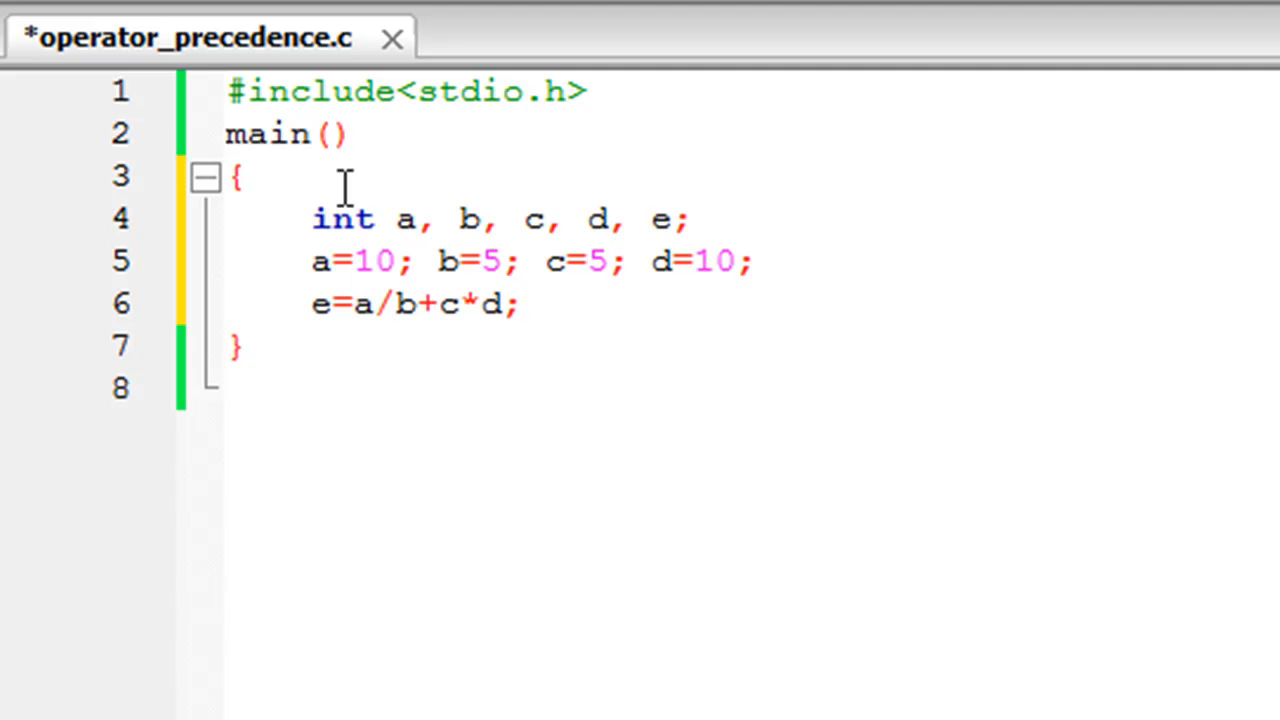
left_click_drag(356, 304, 520, 304)
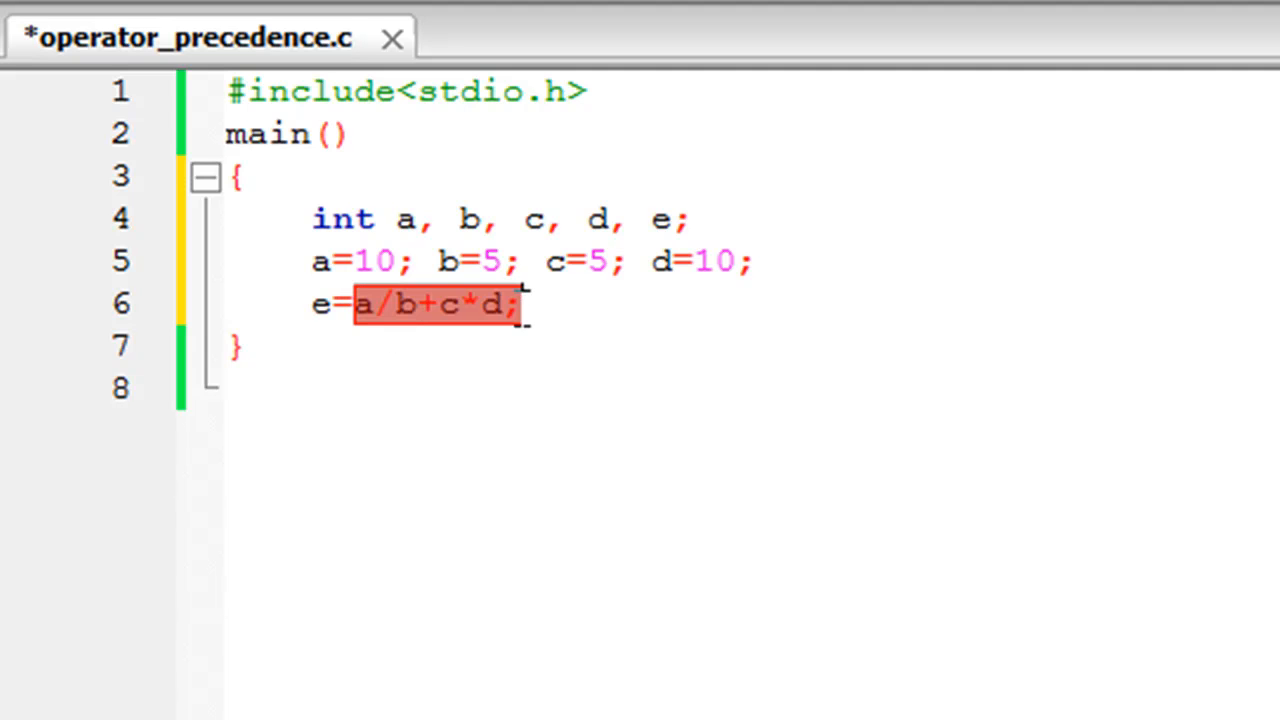
left_click(536, 304)
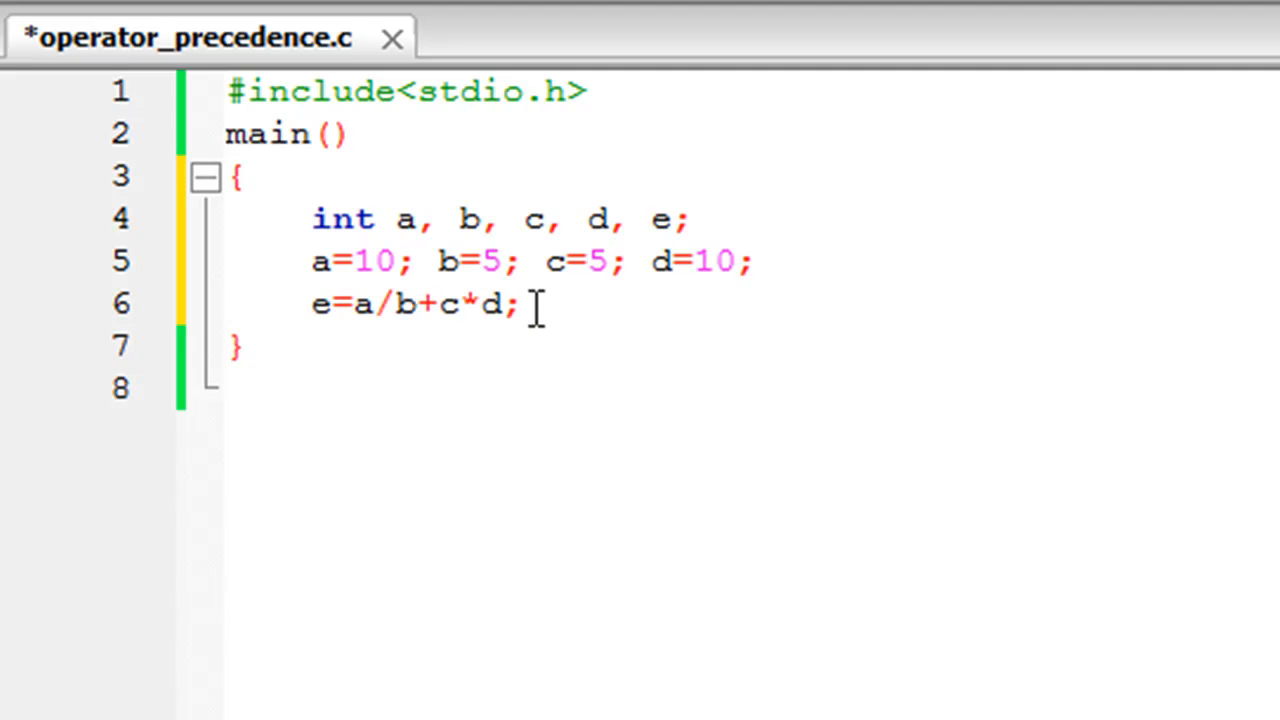
mouse_move(362, 392)
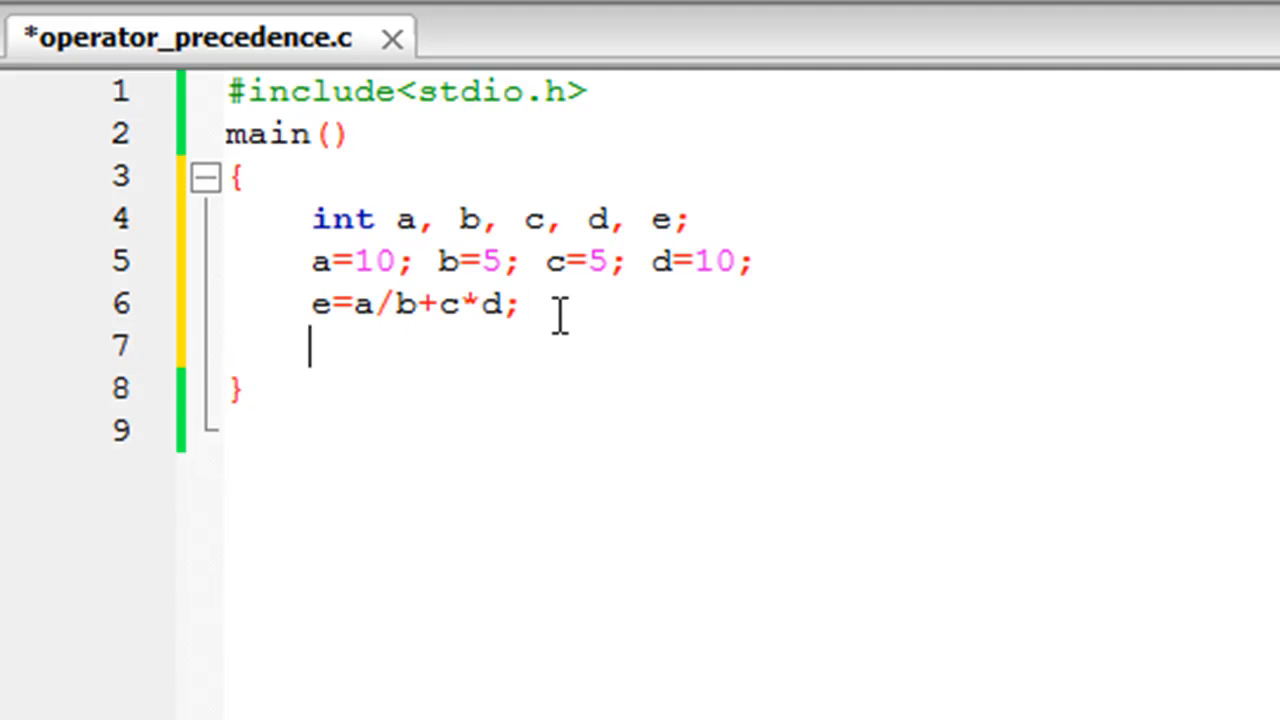
Step: Add printf("Result of the expression is %d", e); and save operator_precedence.c
type("prin")
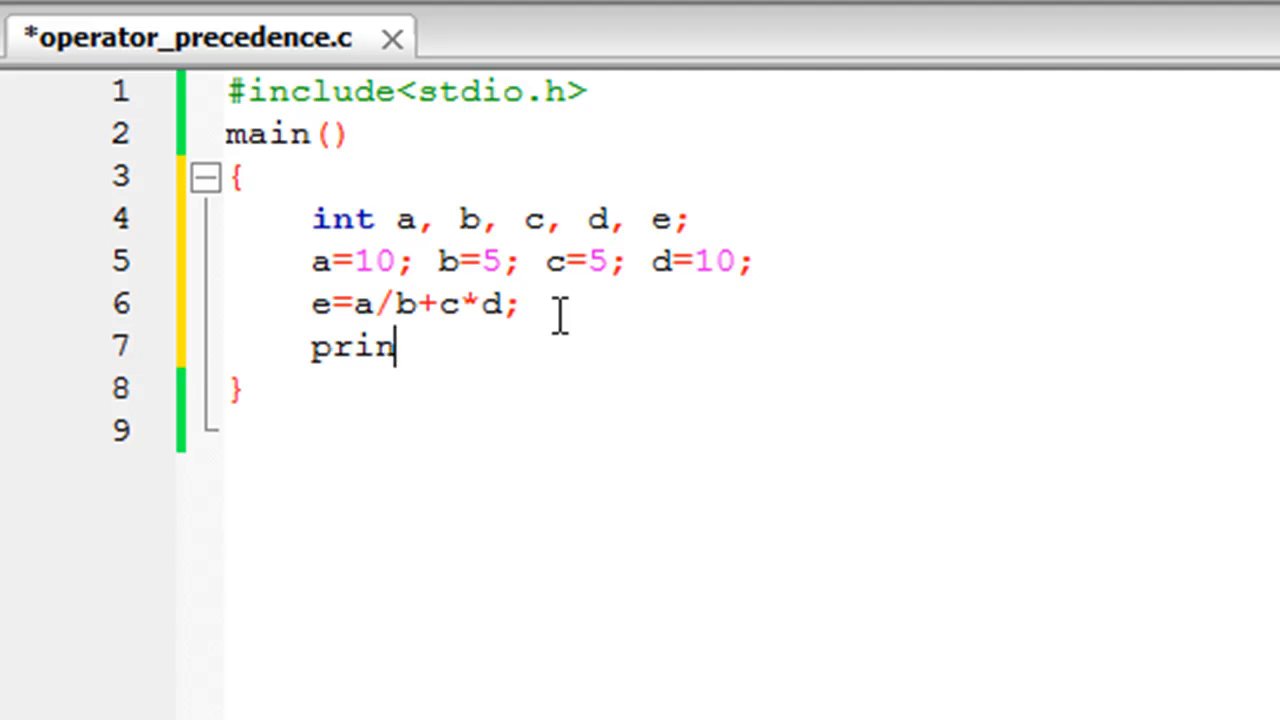
type("tf(\"\")")
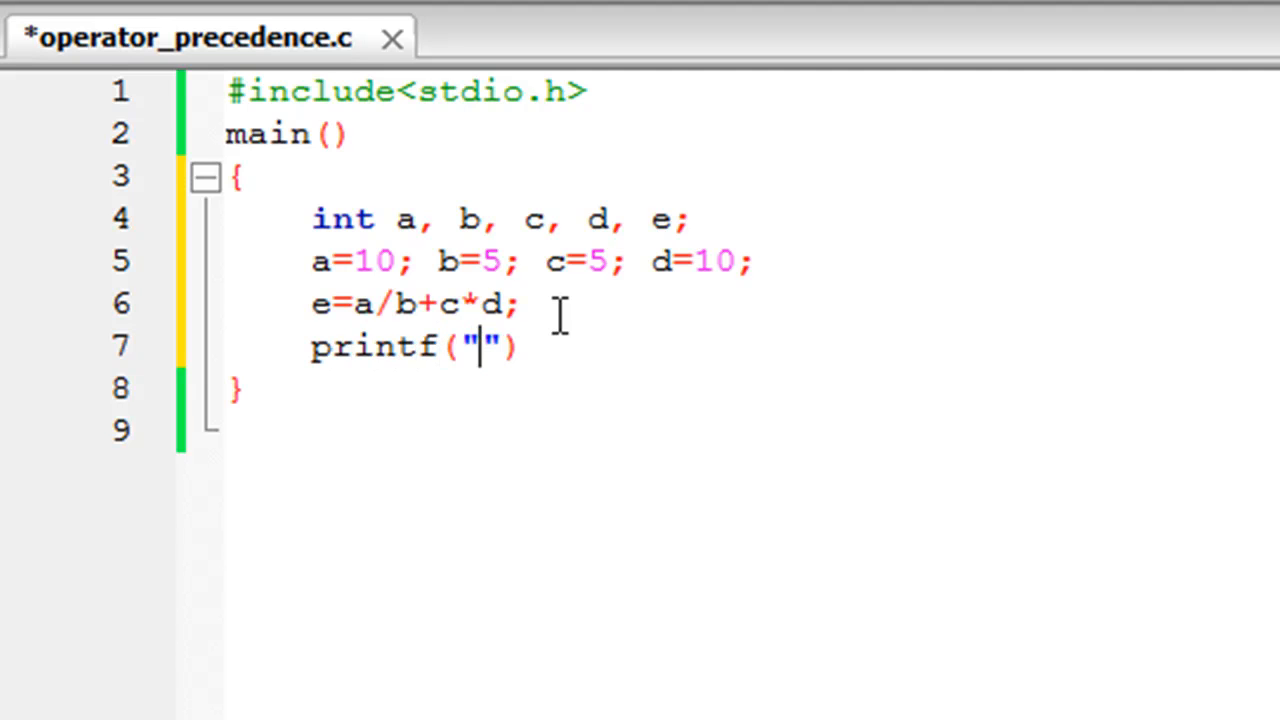
type("Re")
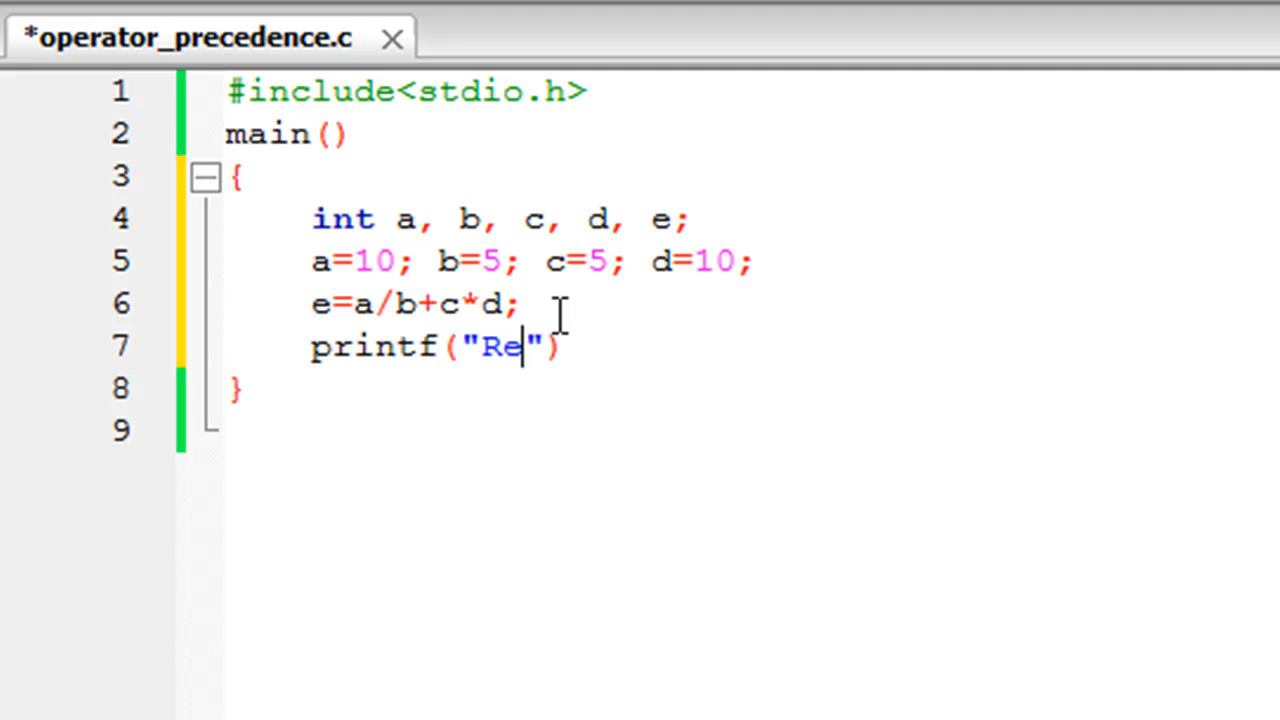
type("sult of th")
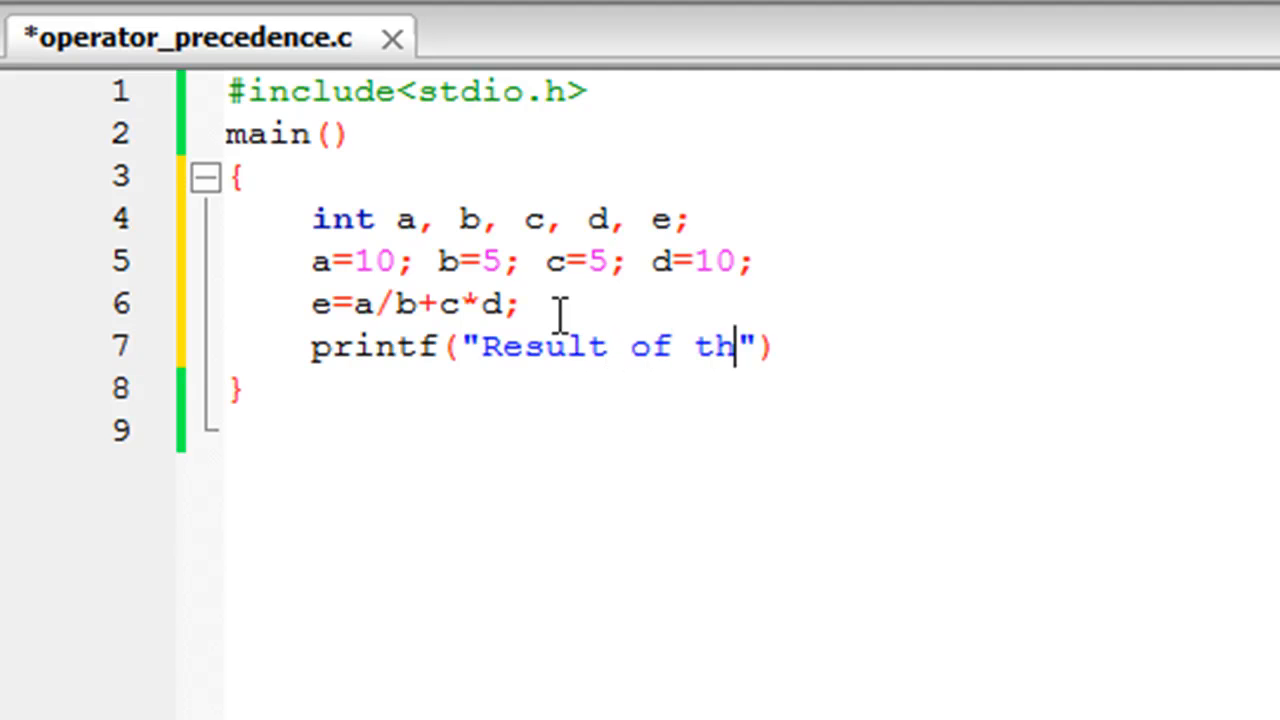
type("e ex")
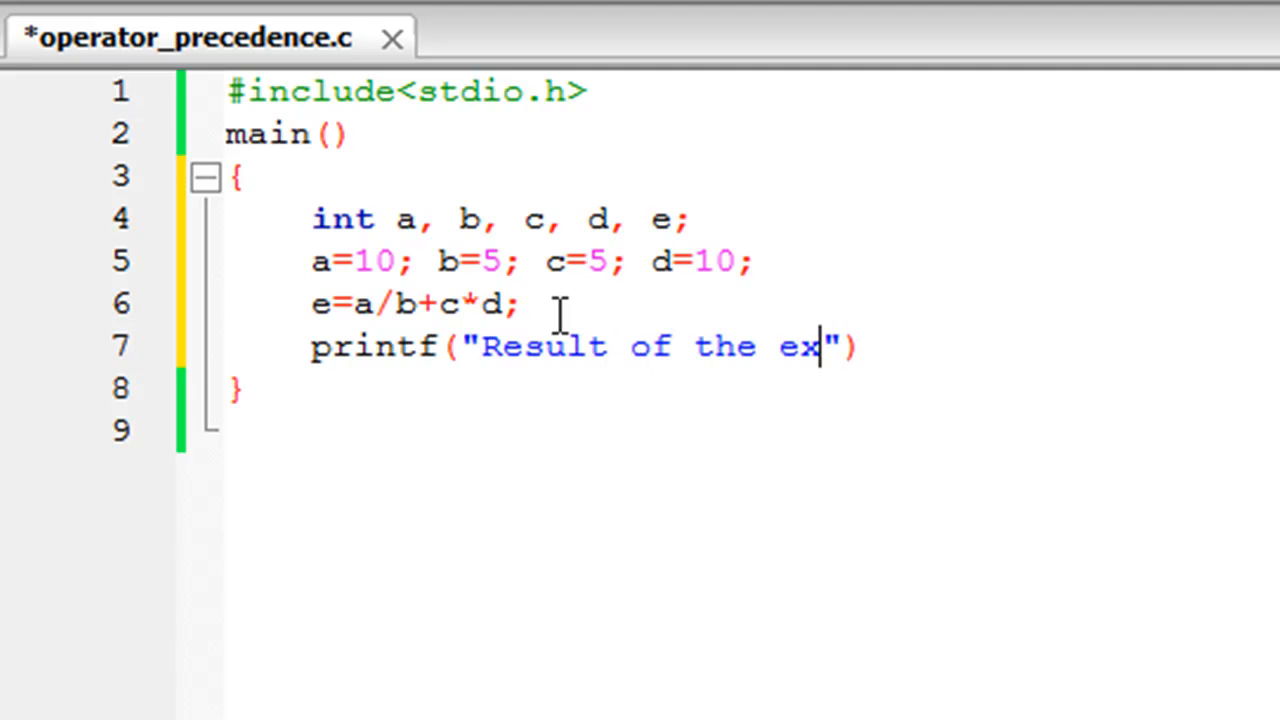
type("pres")
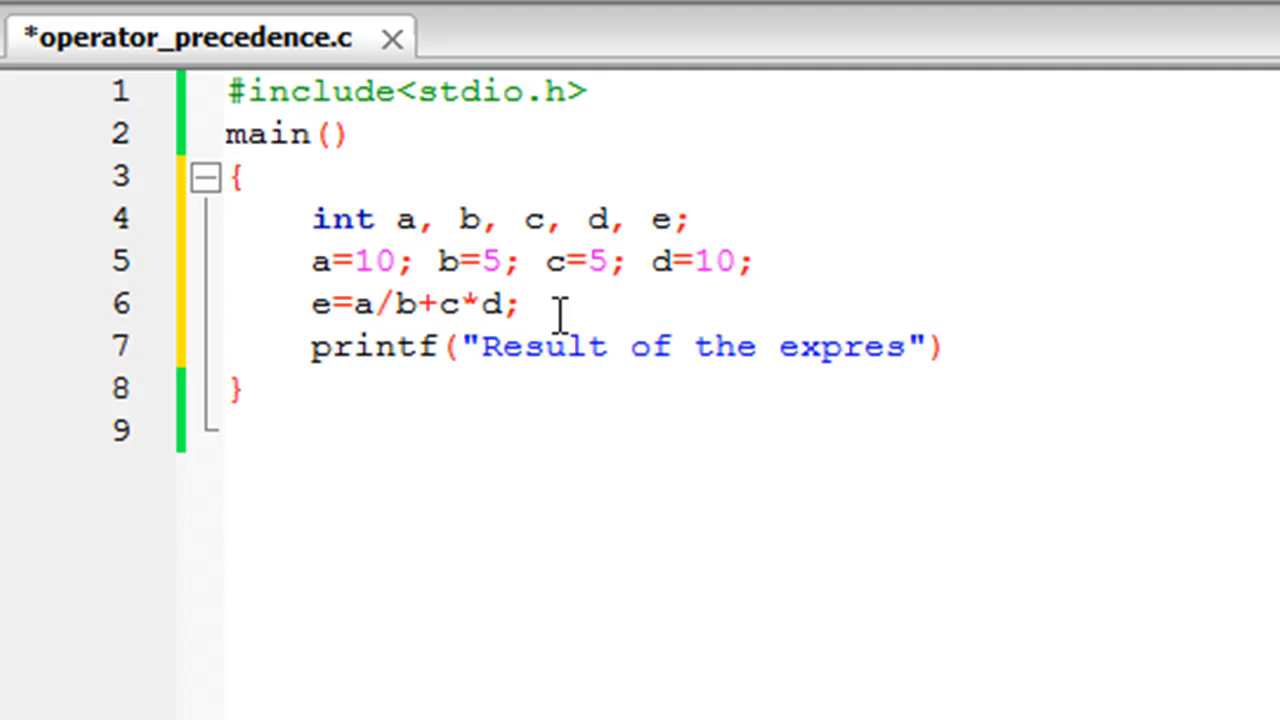
type("sion is:")
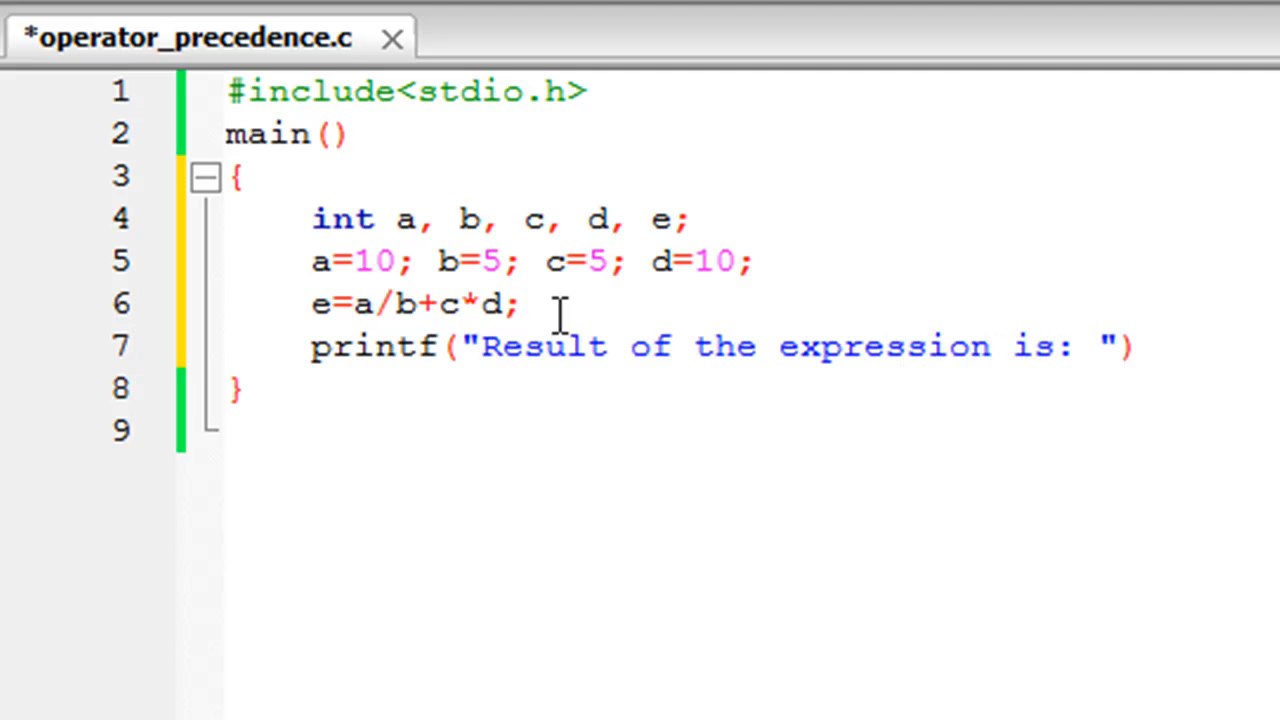
type("%")
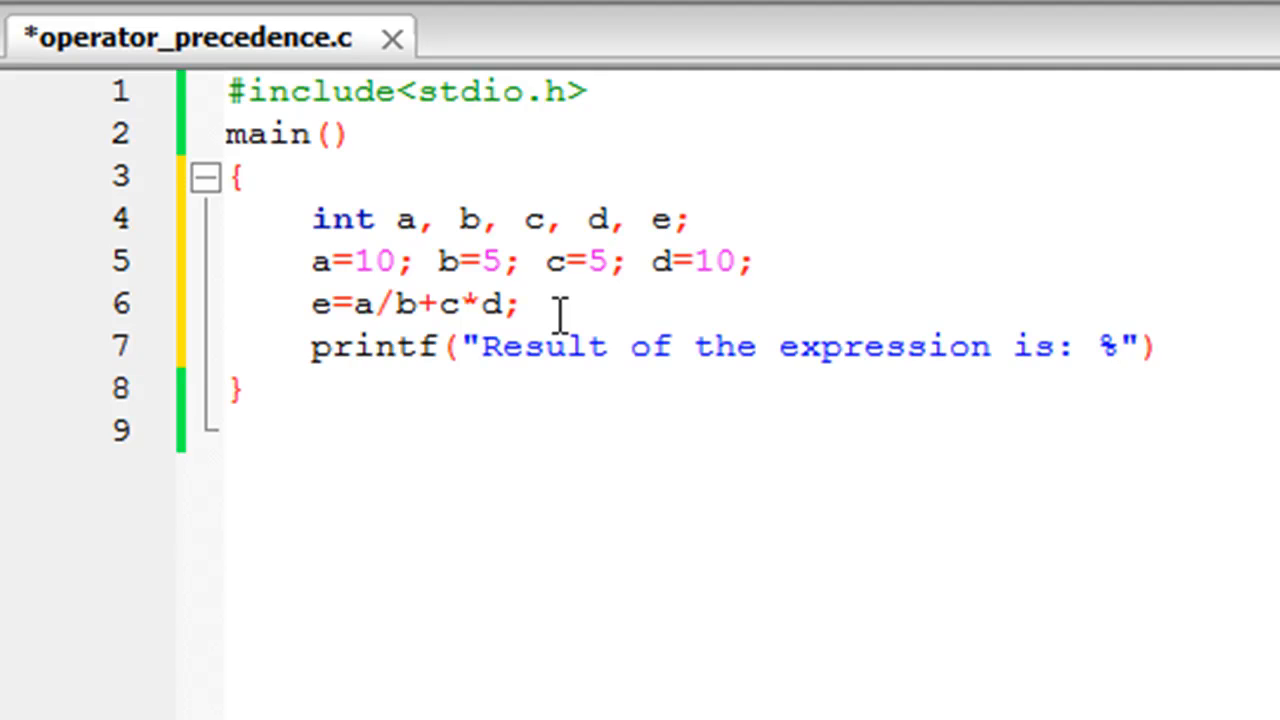
type("d\",")
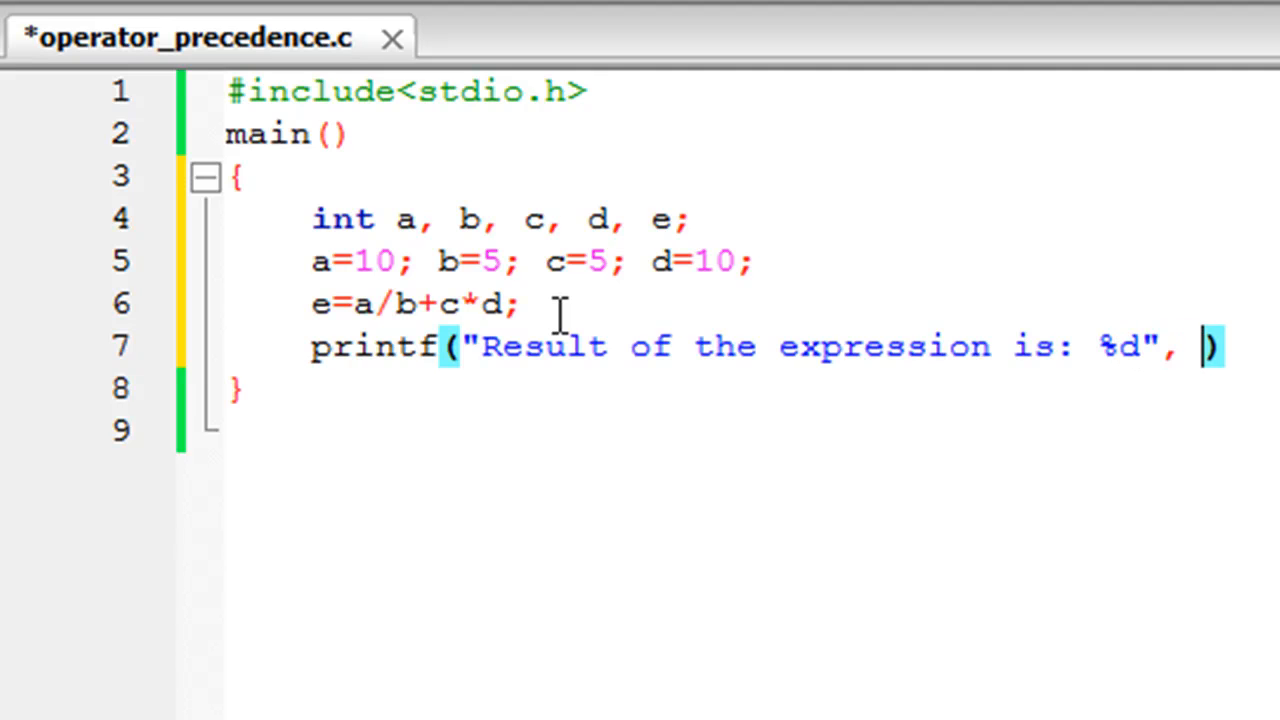
type("e")
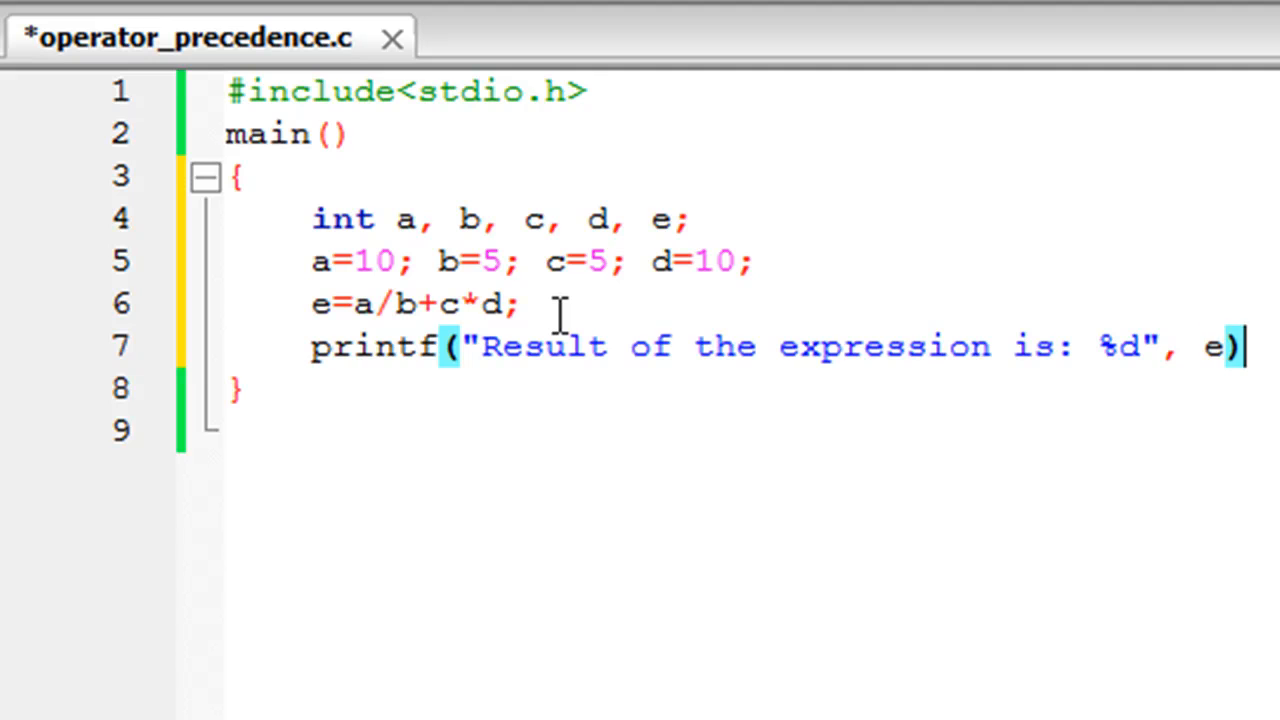
type(";")
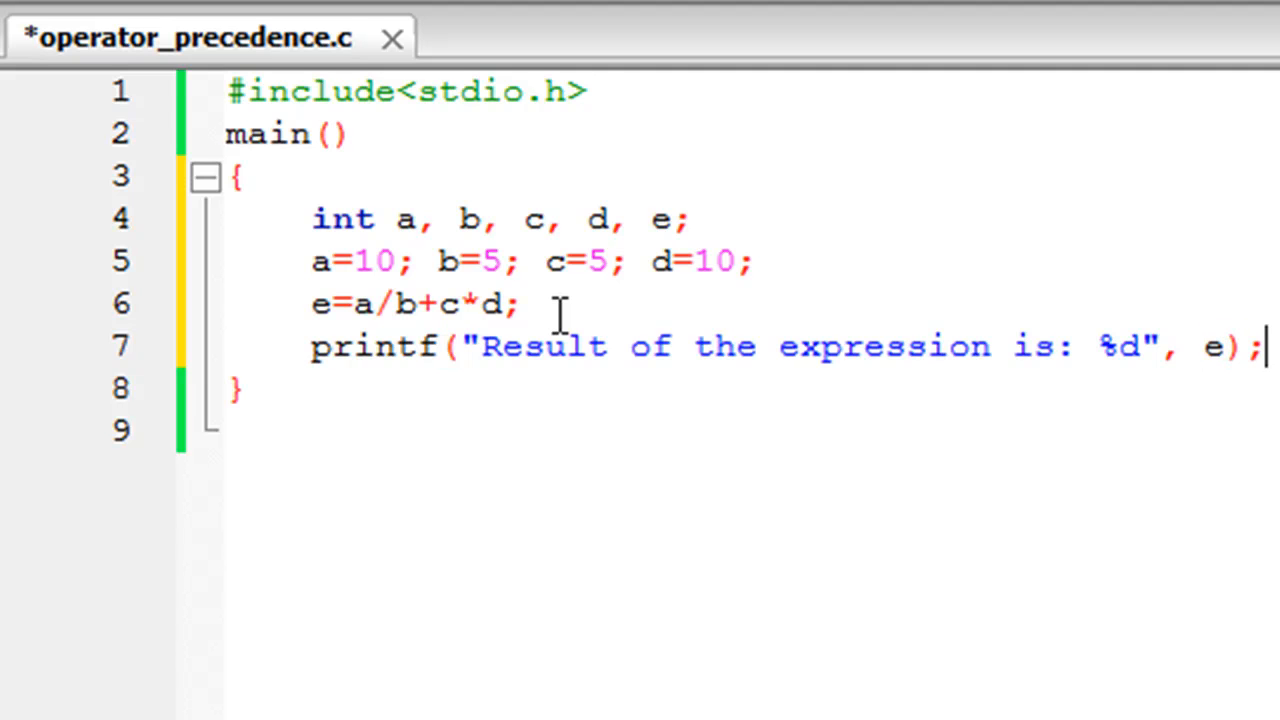
key("ctrl+s")
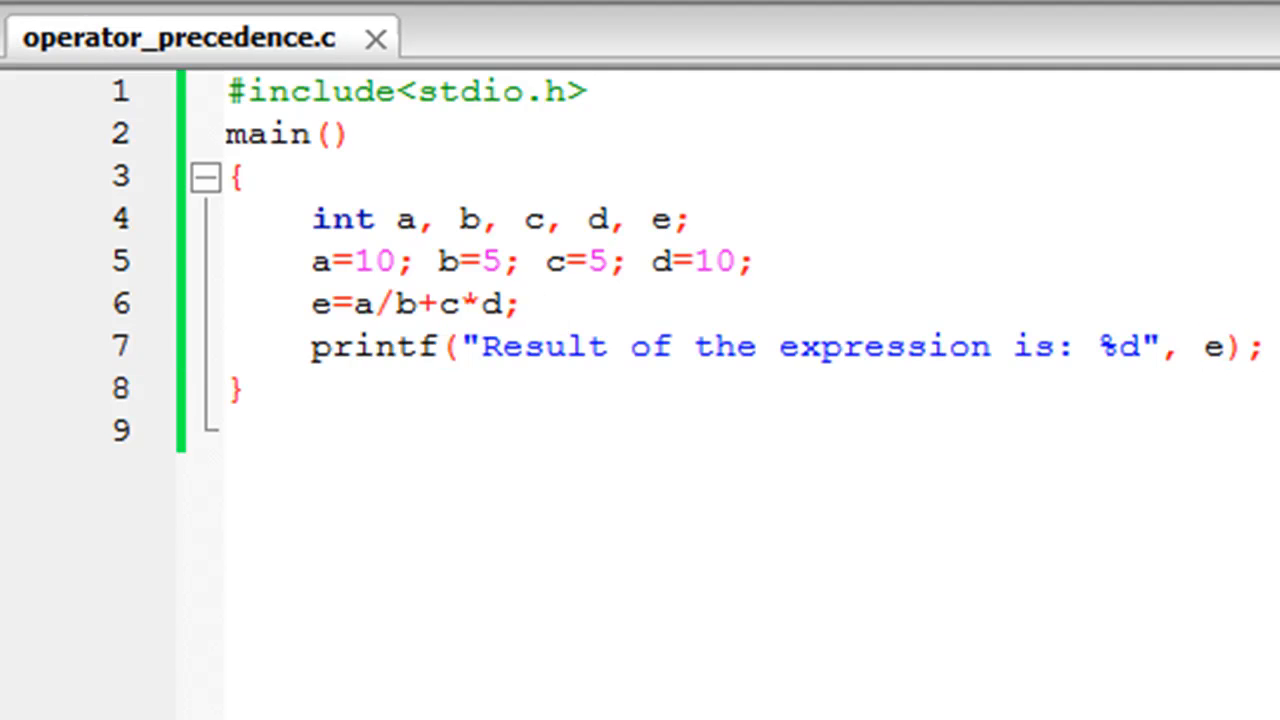
Step: Run with F9 and insert the * so line 6 reads e=a/b+c*d;
key("F9")
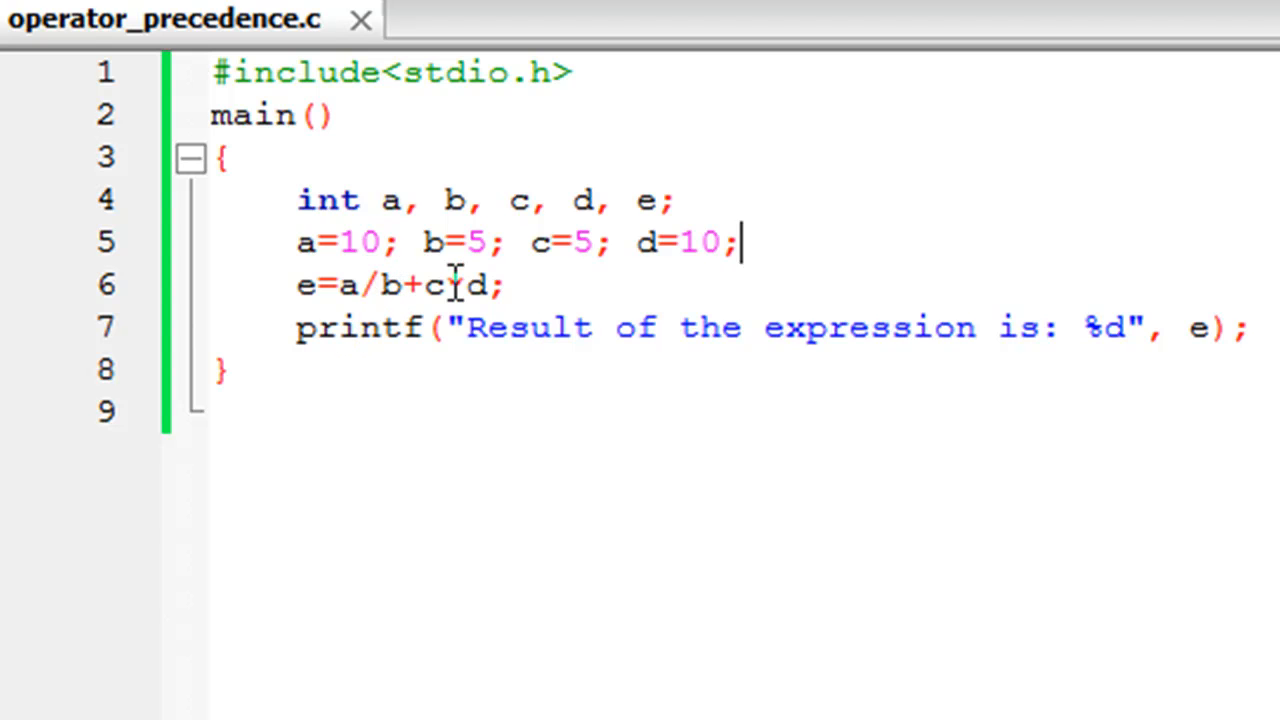
type("*")
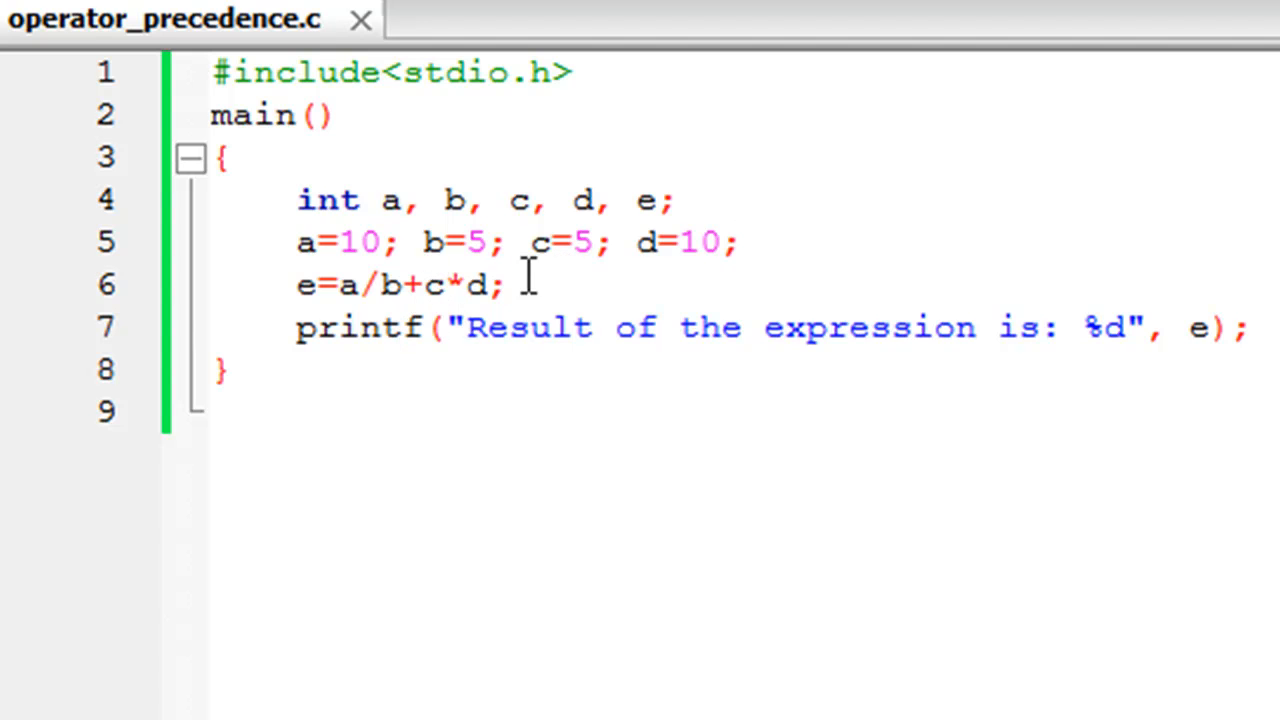
mouse_move(492, 300)
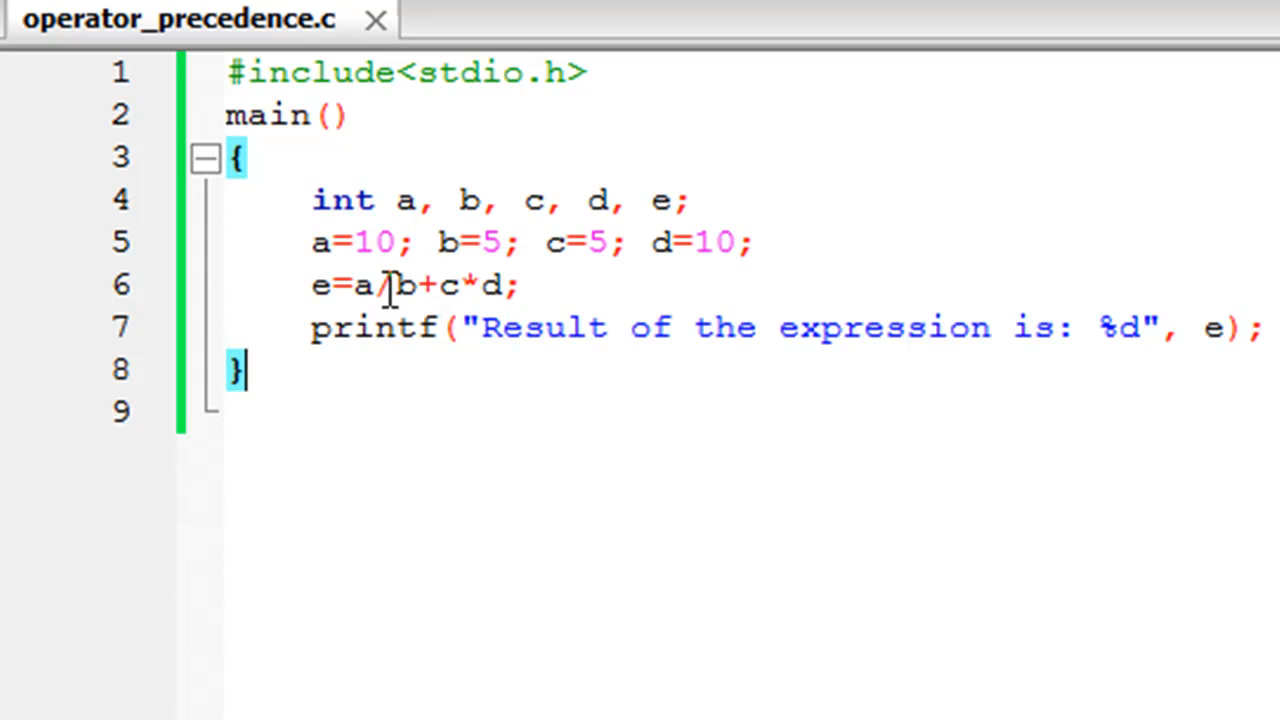
mouse_move(444, 290)
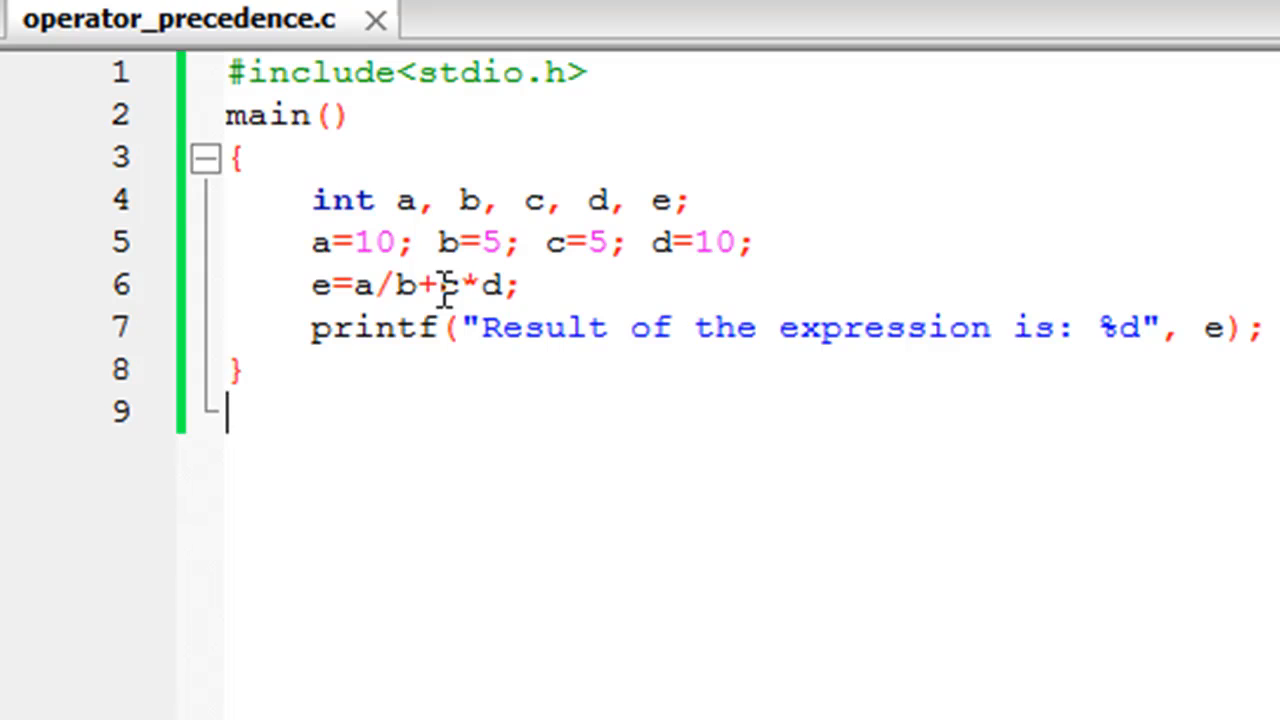
left_click(452, 328)
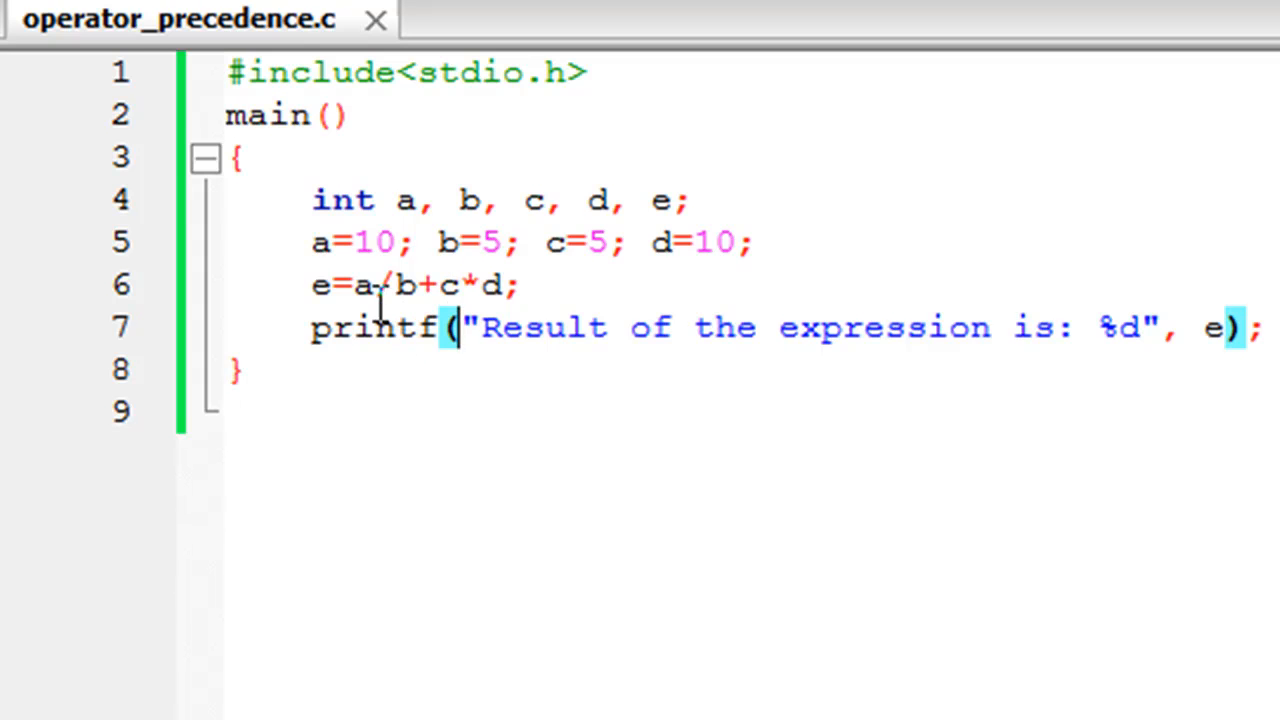
mouse_move(364, 284)
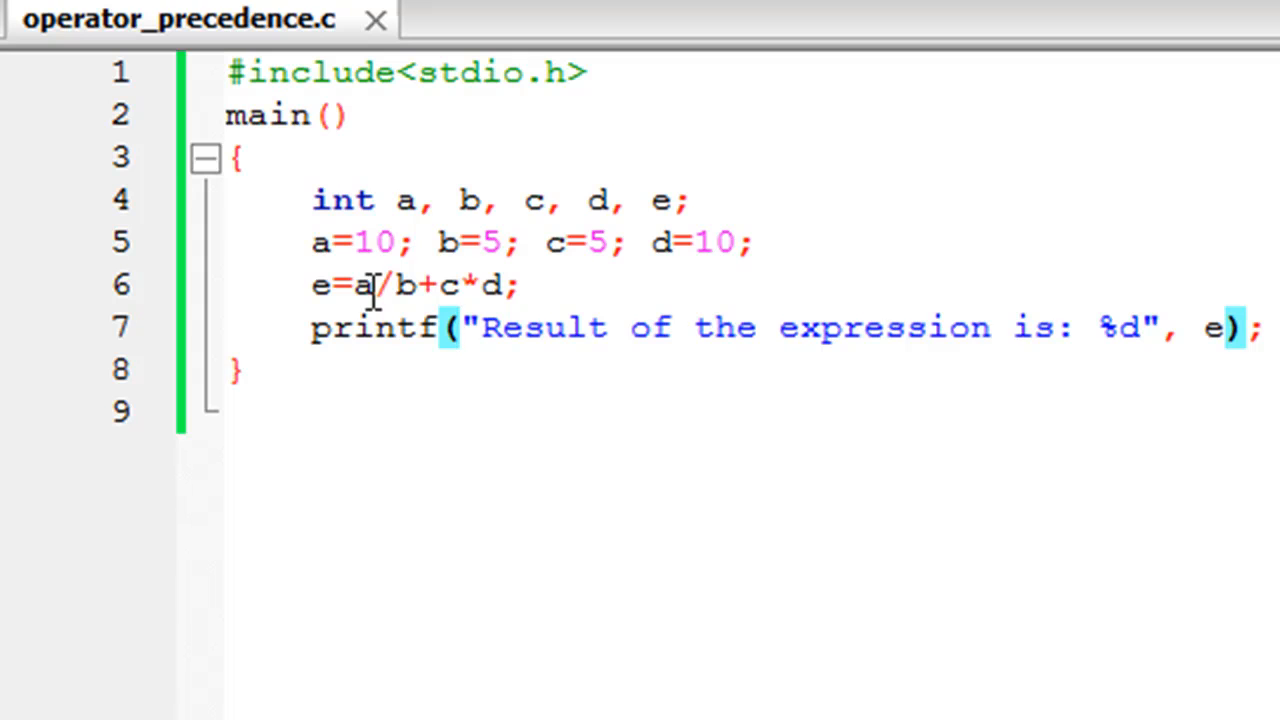
left_click(510, 284)
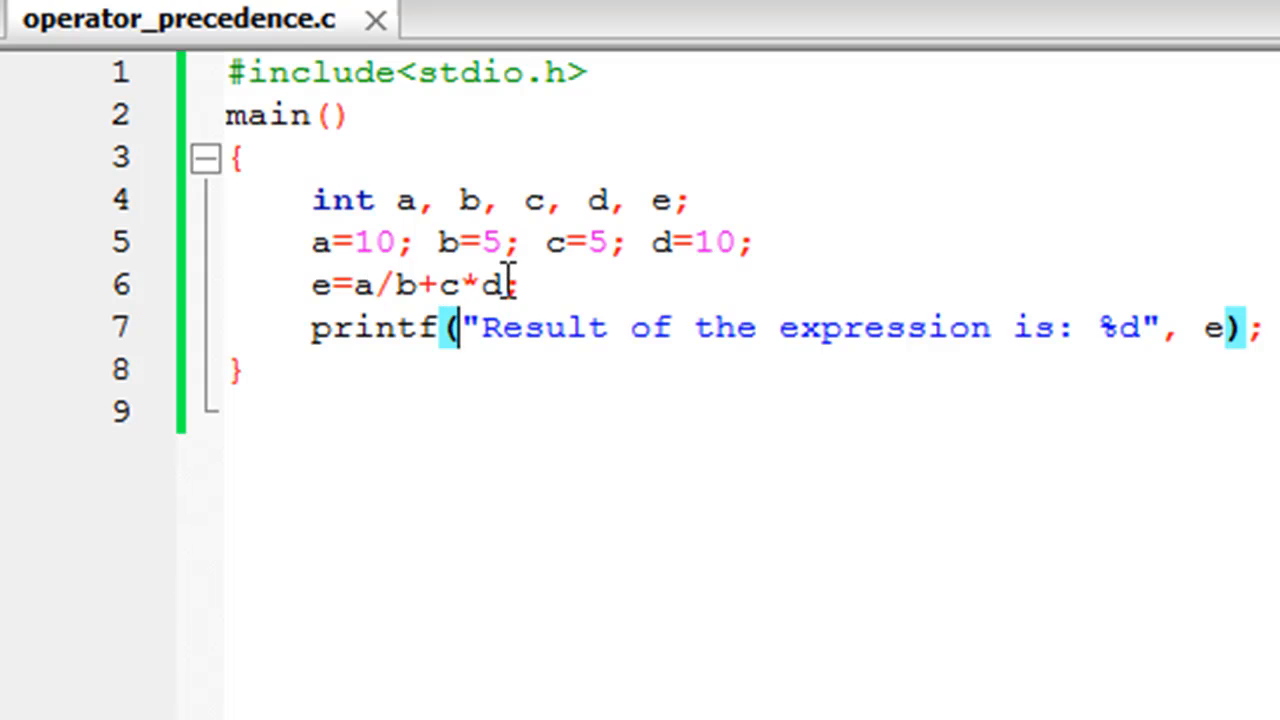
mouse_move(656, 278)
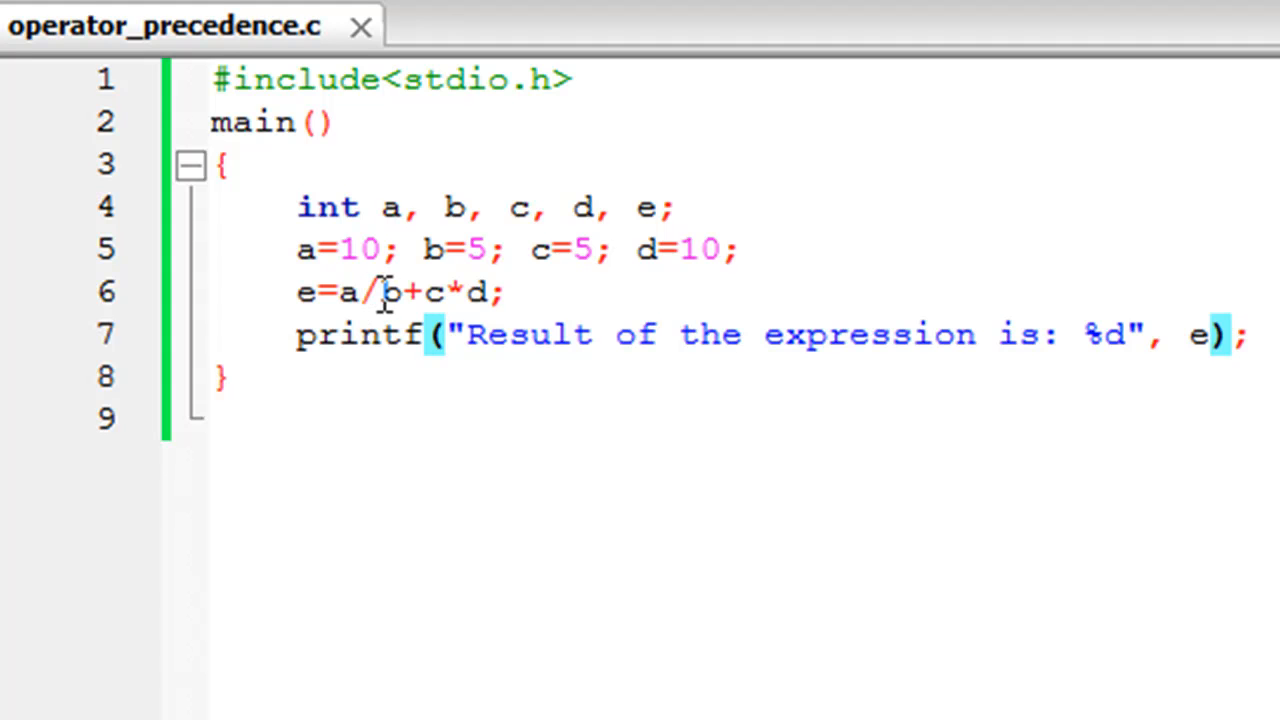
mouse_move(308, 292)
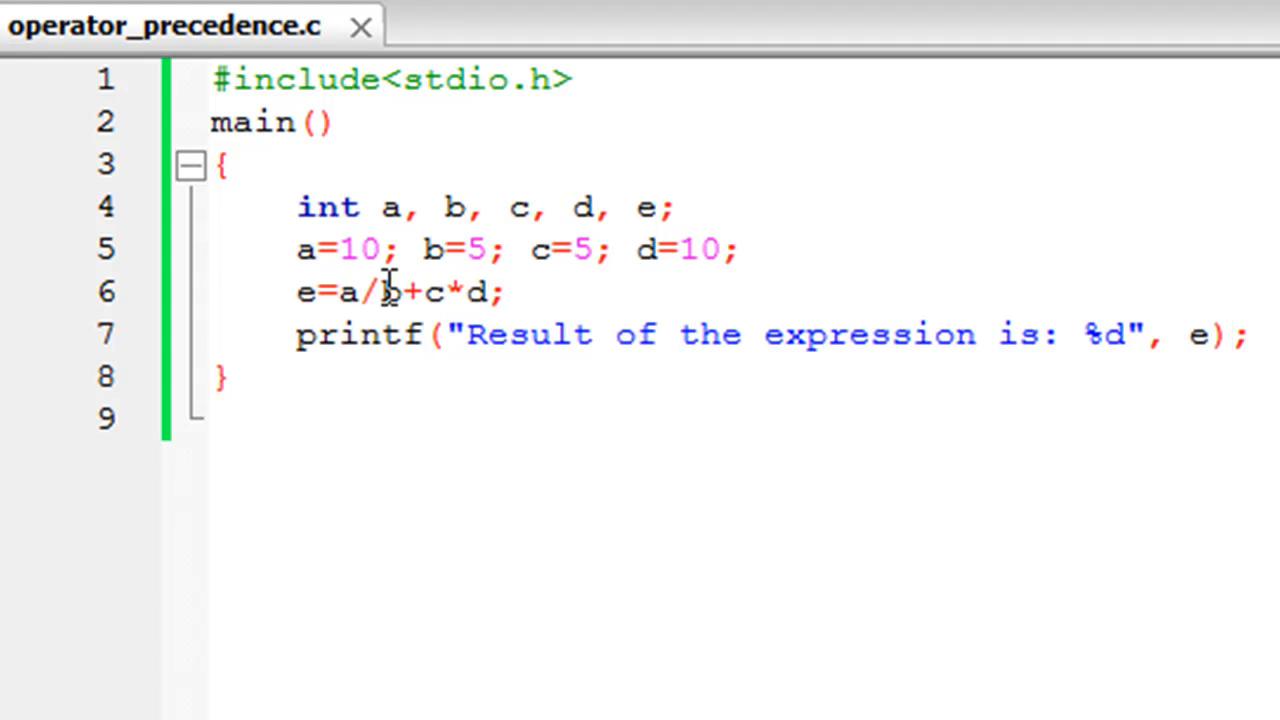
Step: Regroup line 6 as e=(a/(b+c))*d; with parentheses
type("(")
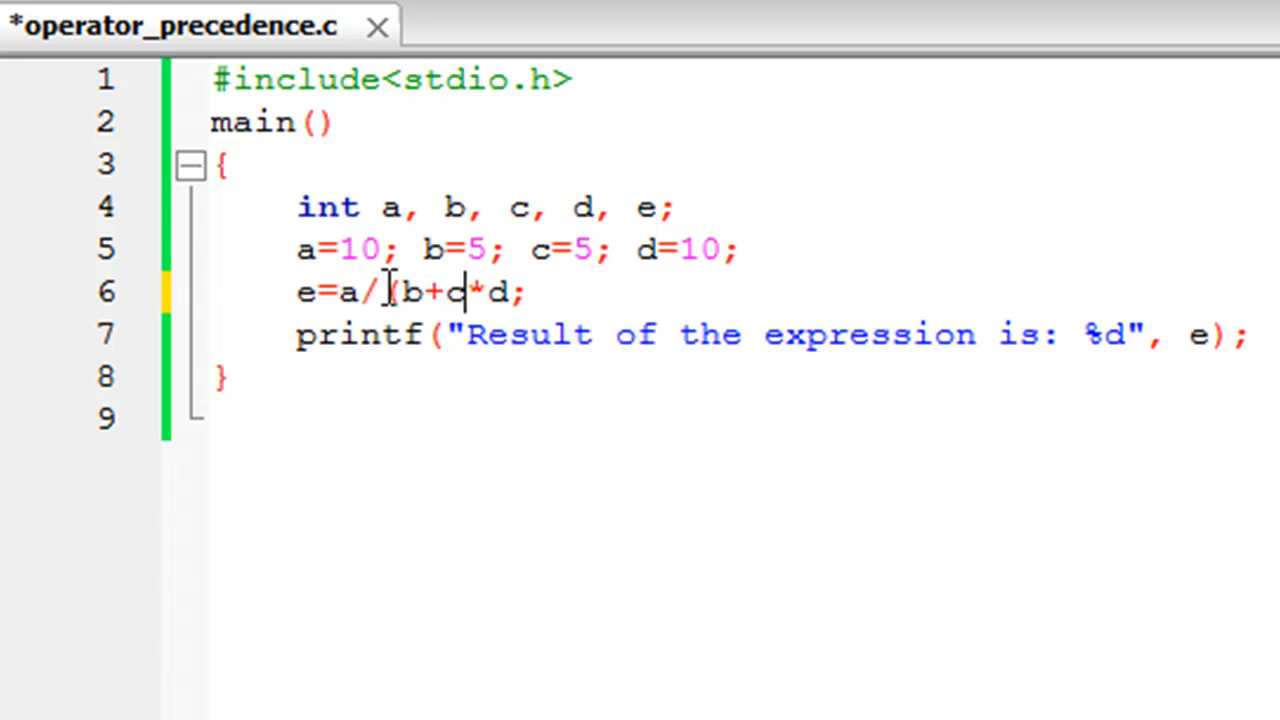
type(")")
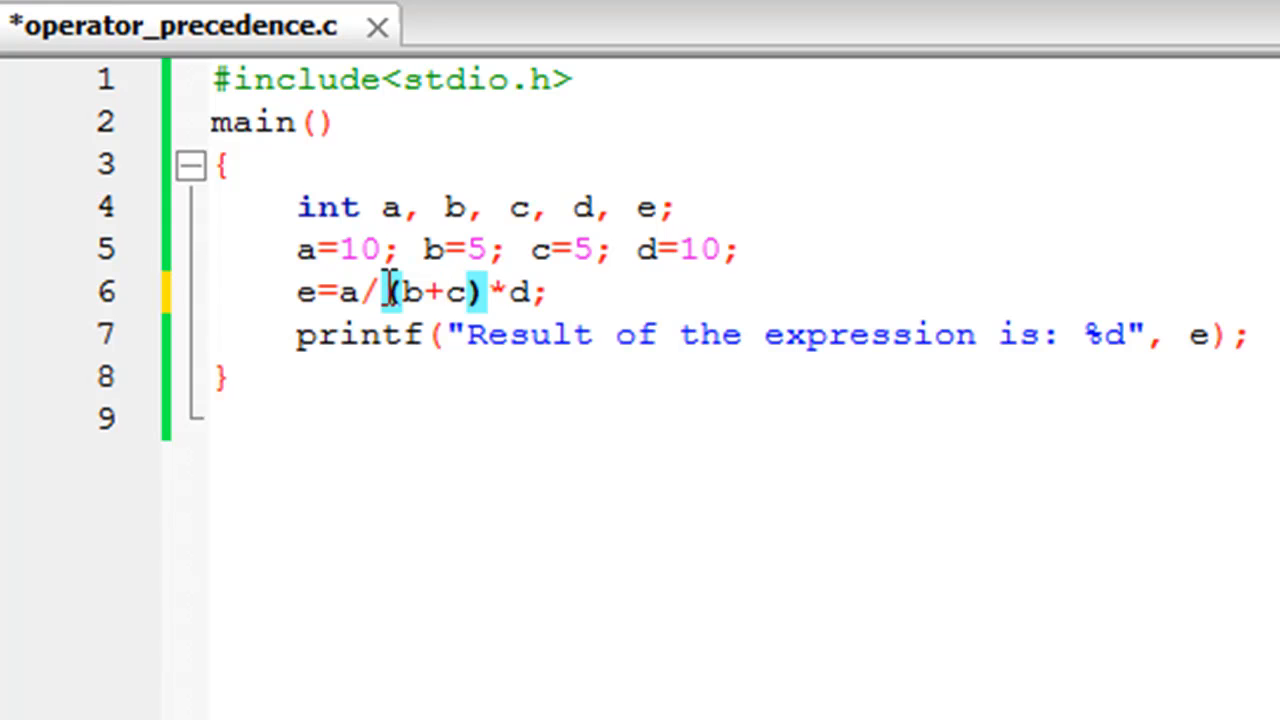
left_click(336, 292)
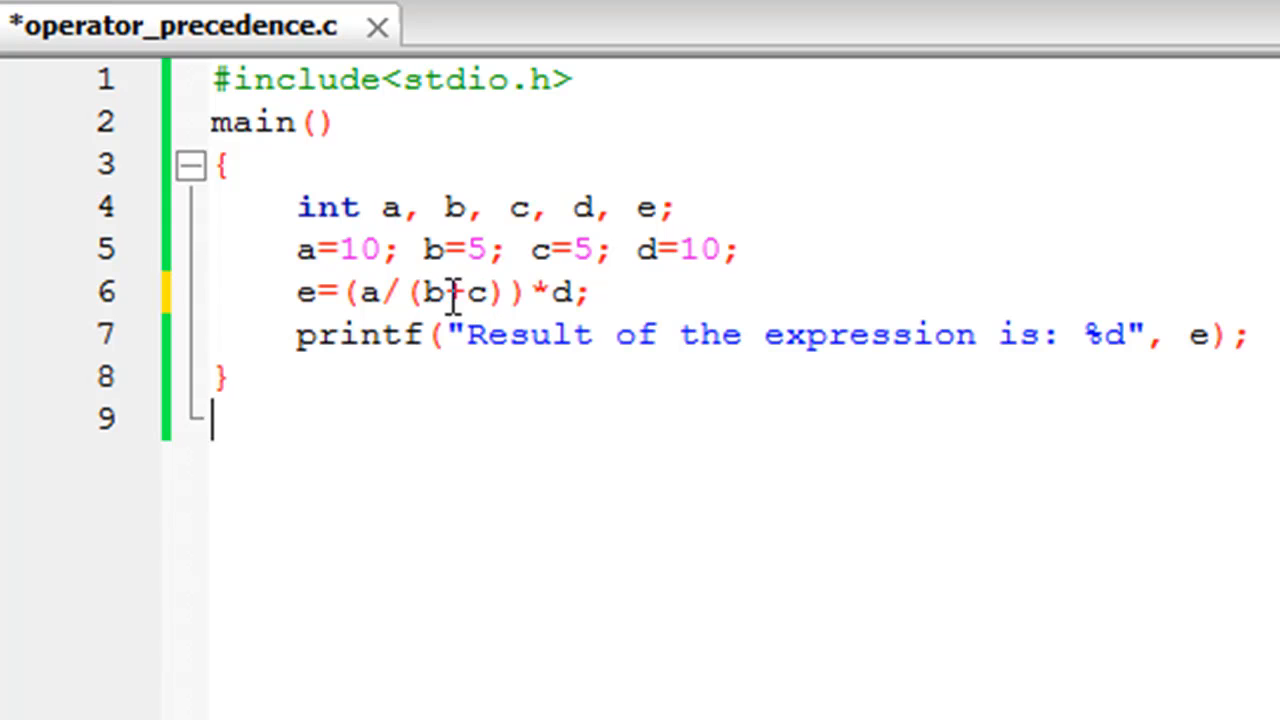
type("+")
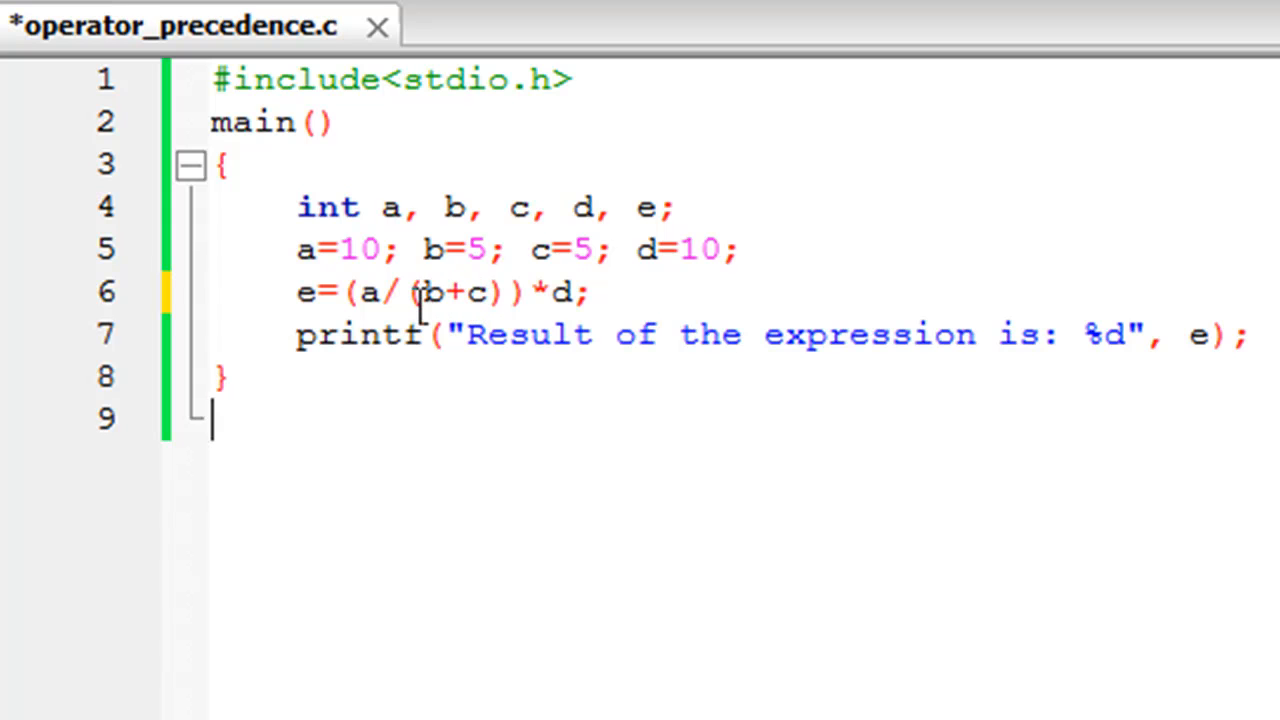
mouse_move(476, 260)
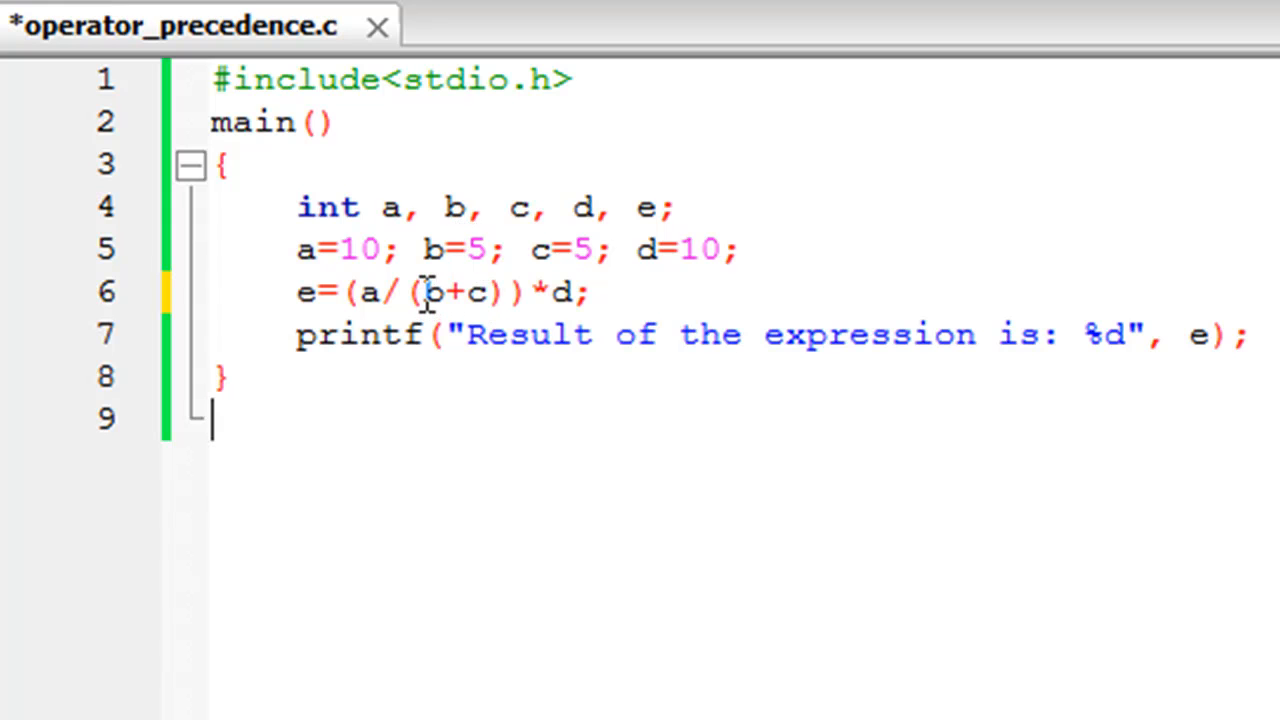
mouse_move(396, 292)
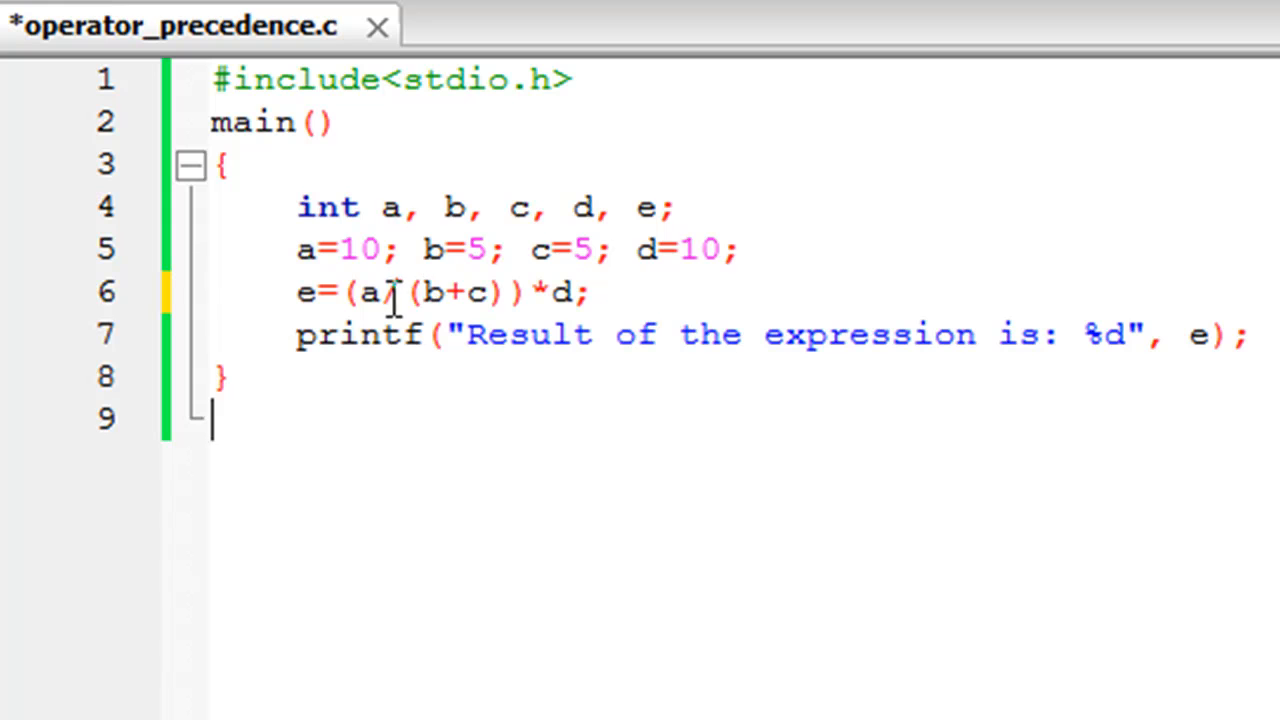
type("/")
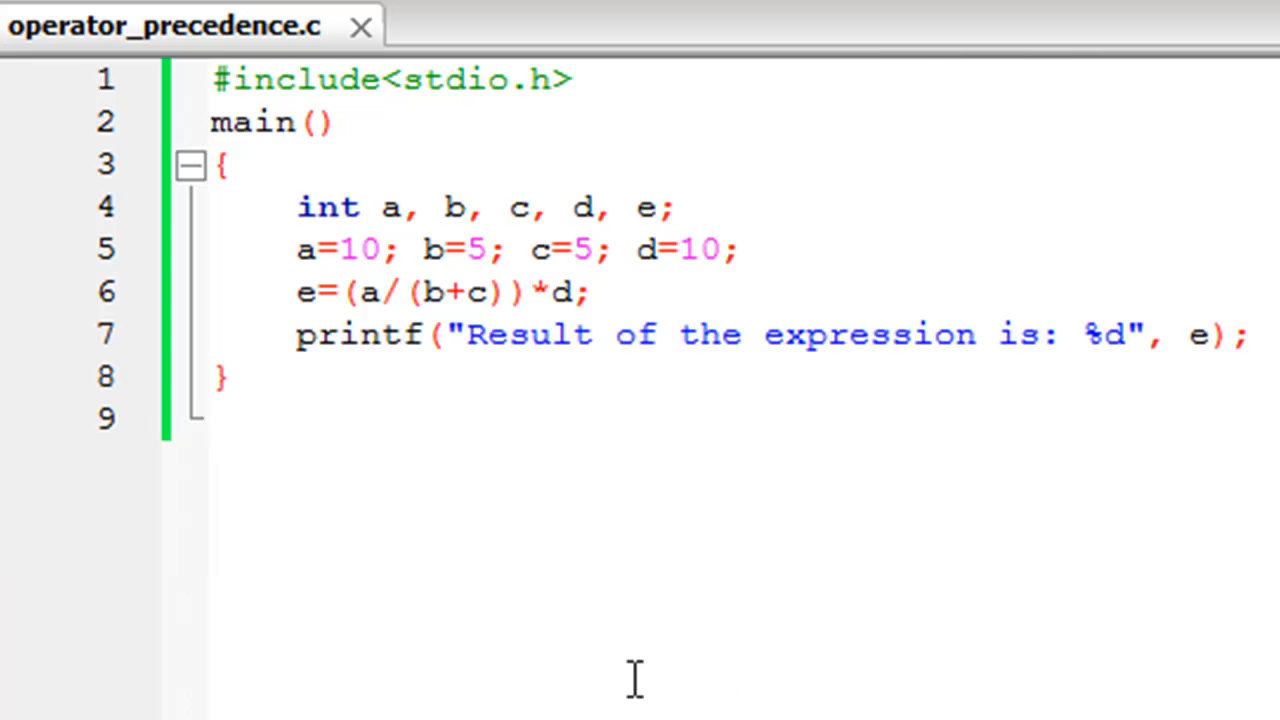
key("F9")
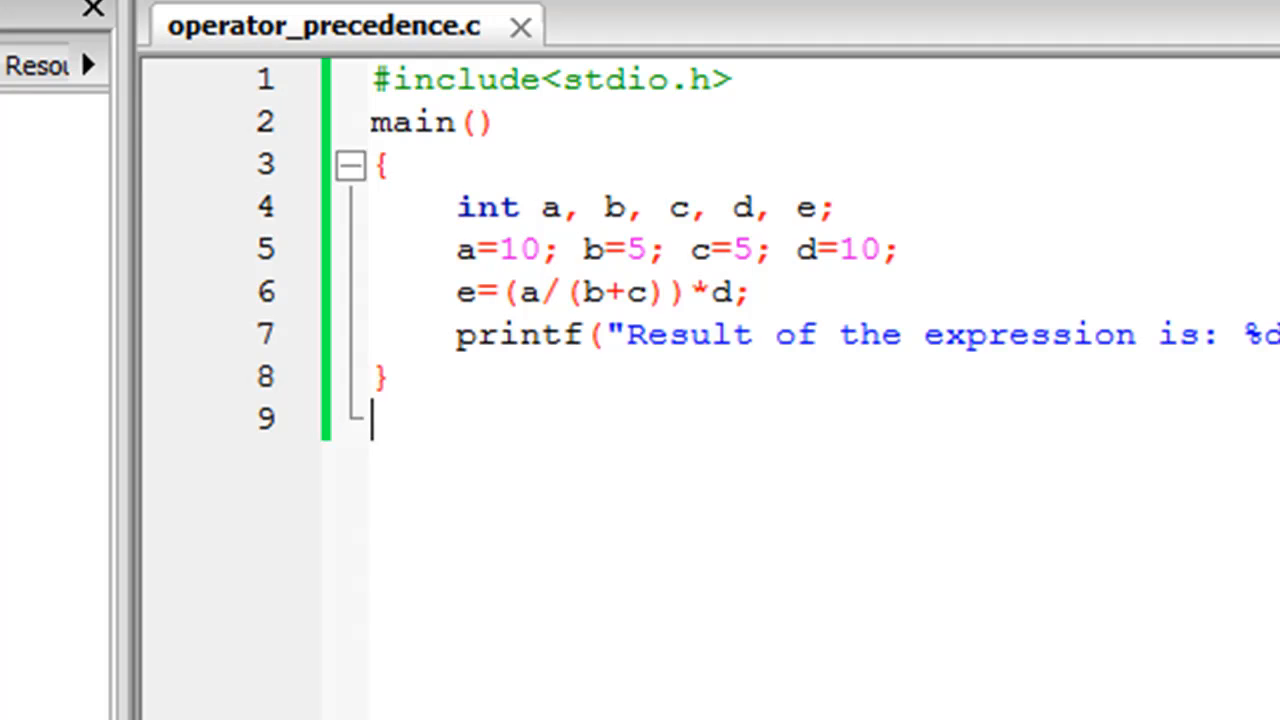
mouse_move(596, 284)
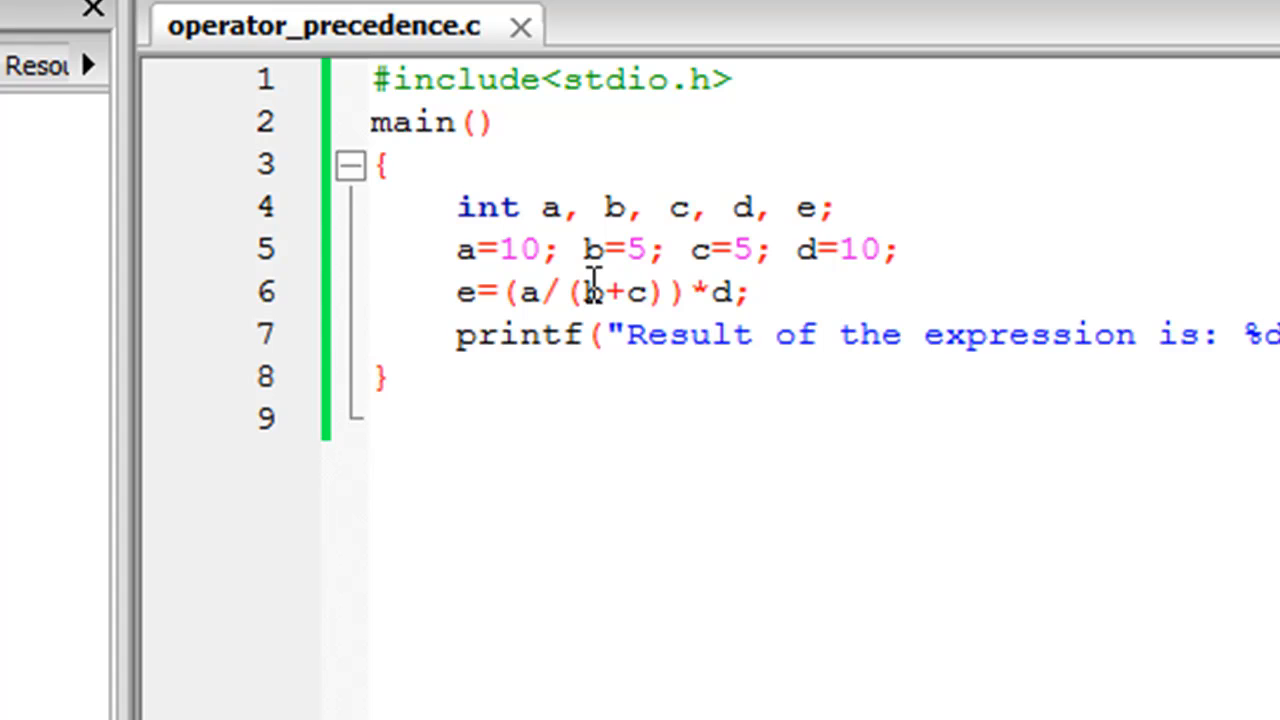
left_click(372, 418)
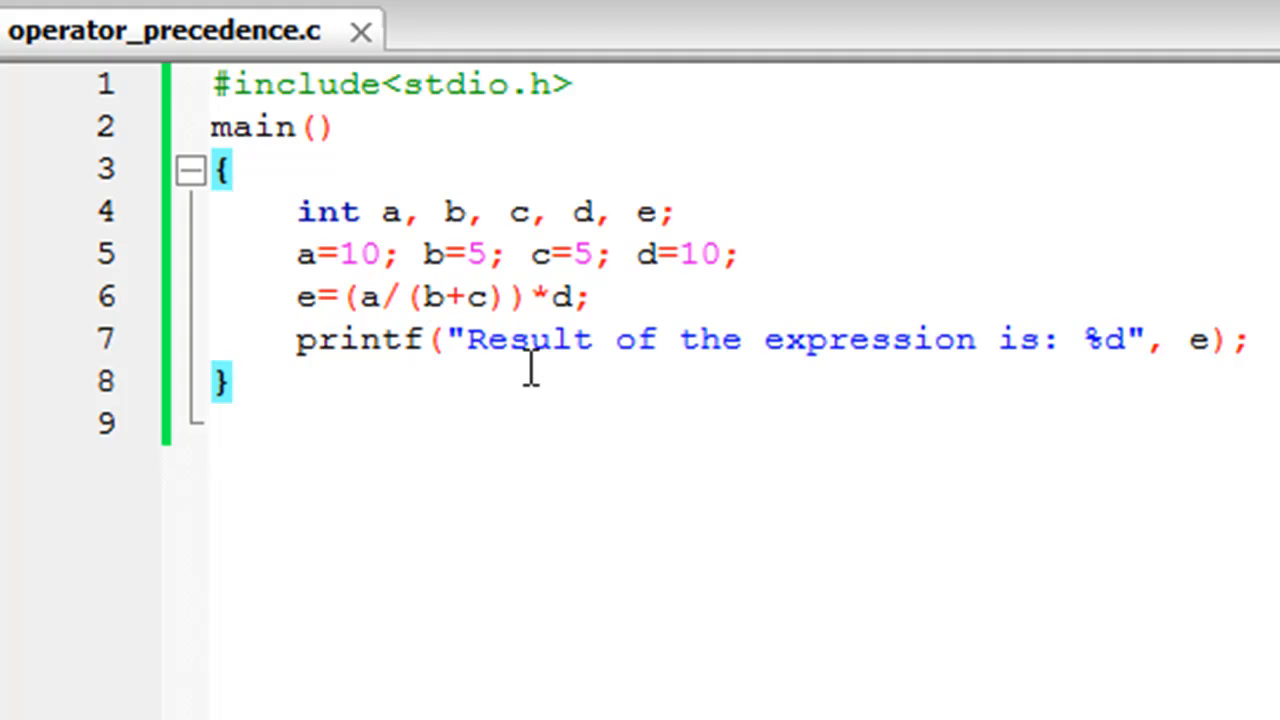
left_click(234, 382)
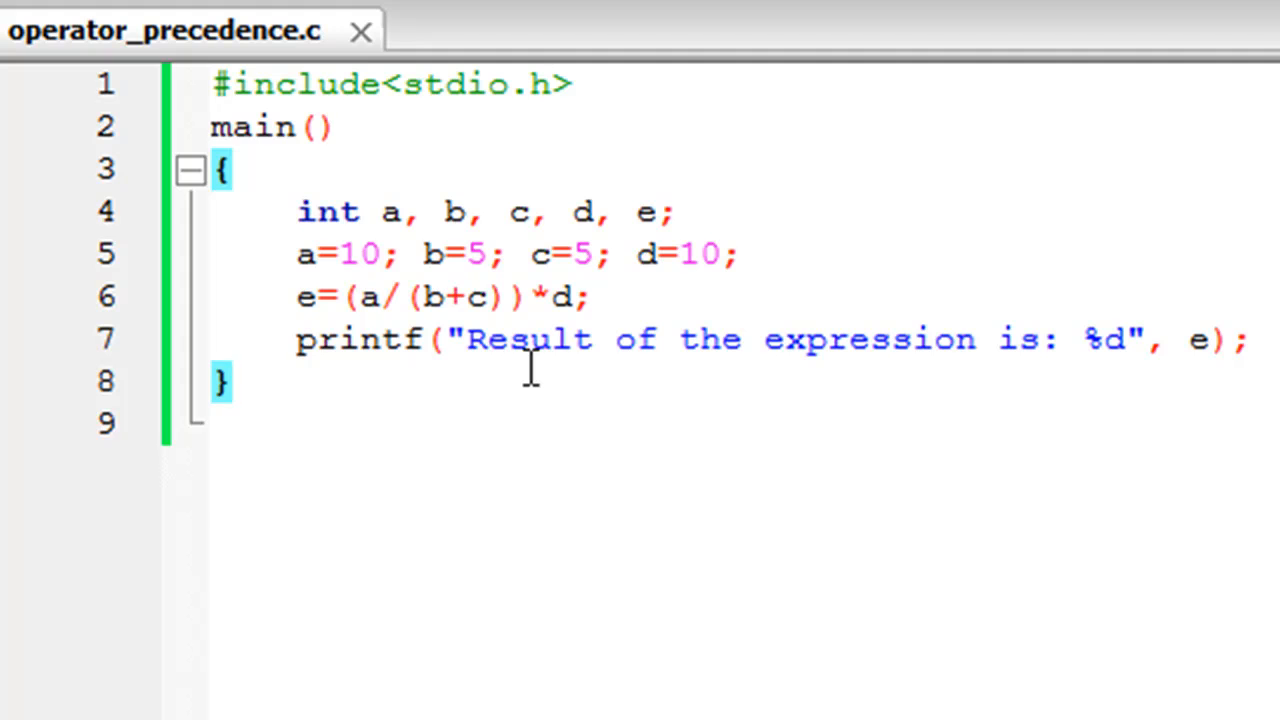
left_click(232, 384)
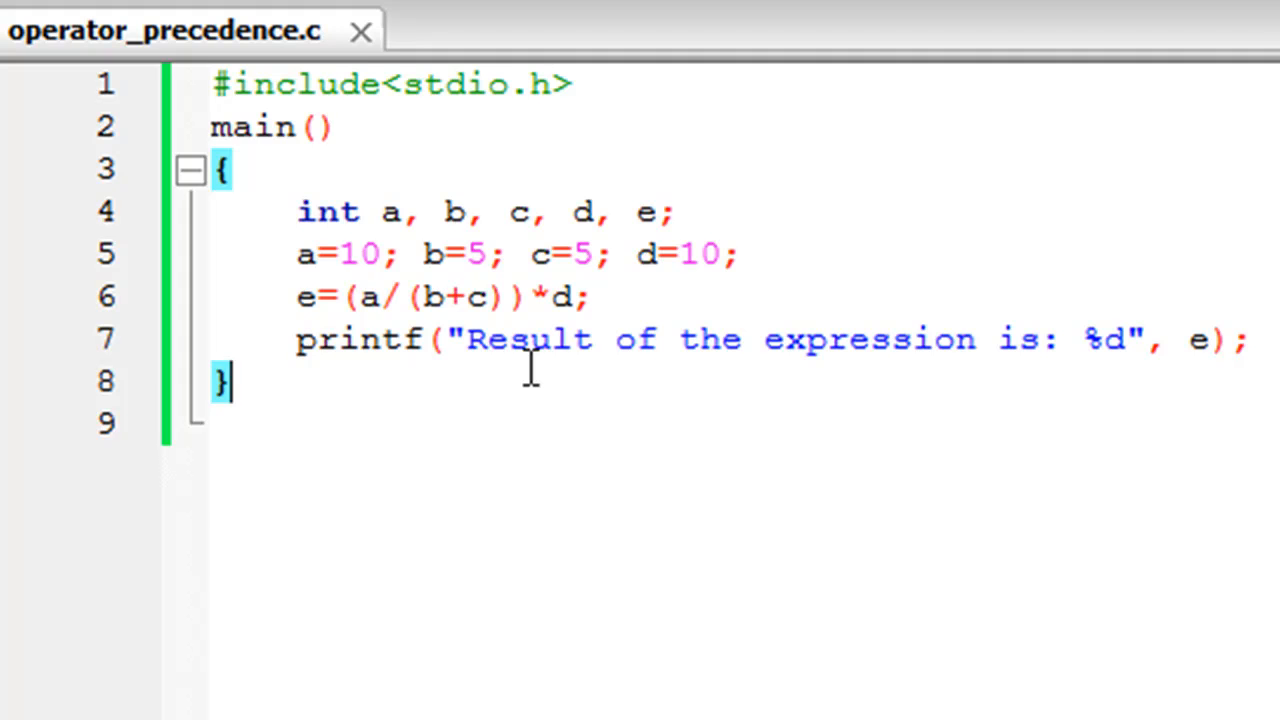